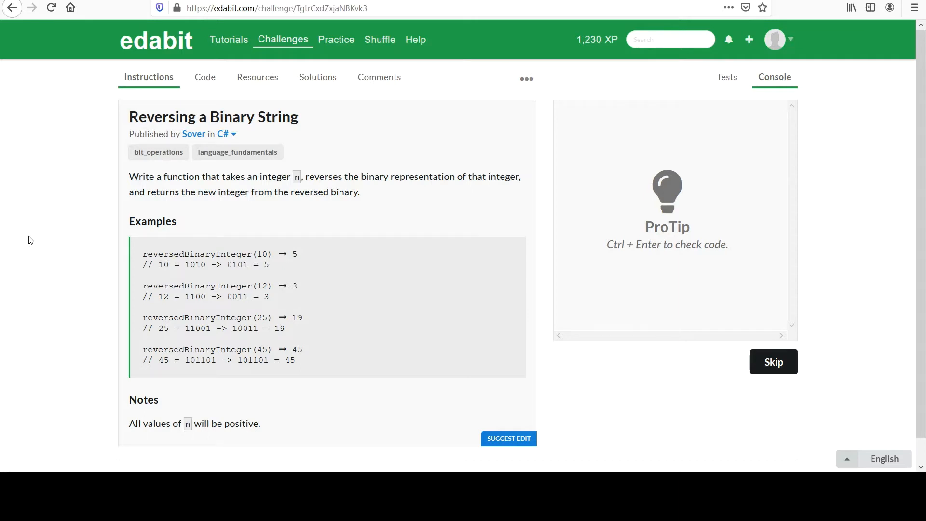
pyautogui.moveTo(259, 251)
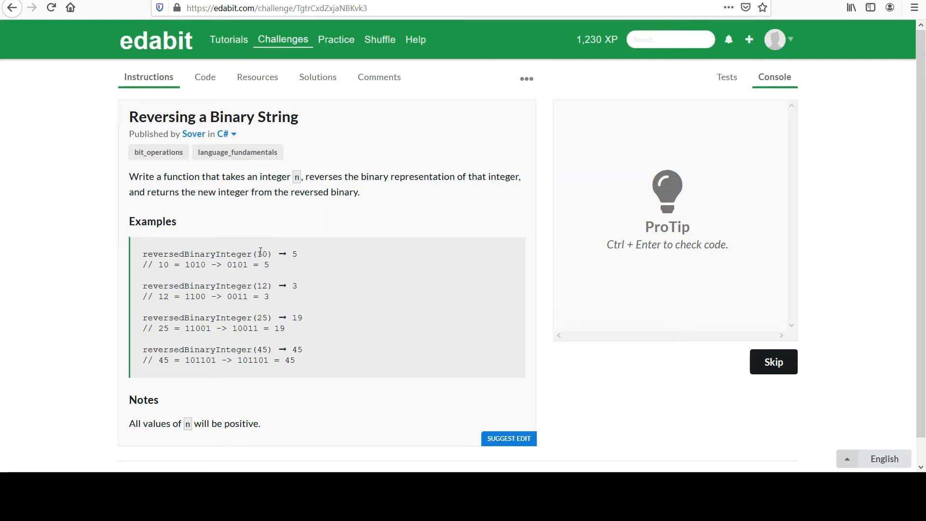
pyautogui.moveTo(187, 264)
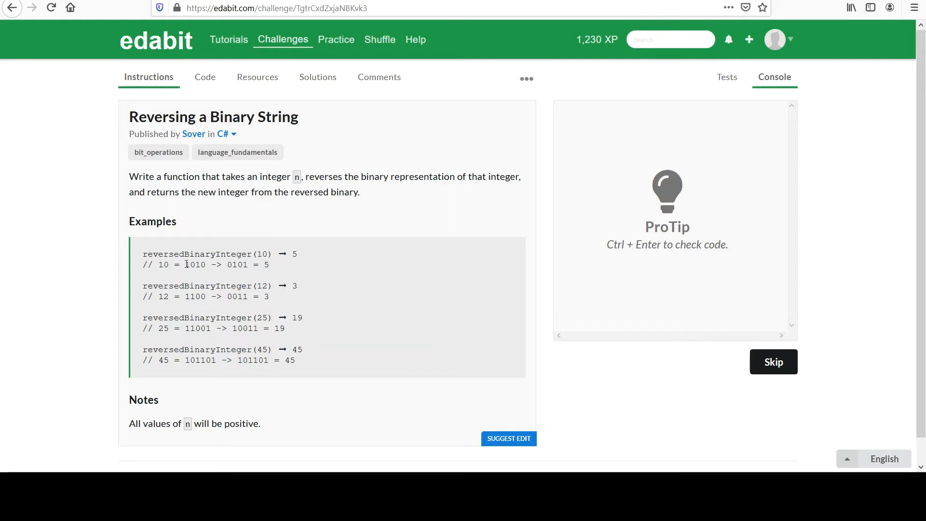
# Step: Review the example in the instructions: 10 is 1010 in binary, reversed to 0101
pyautogui.doubleClick(194, 265)
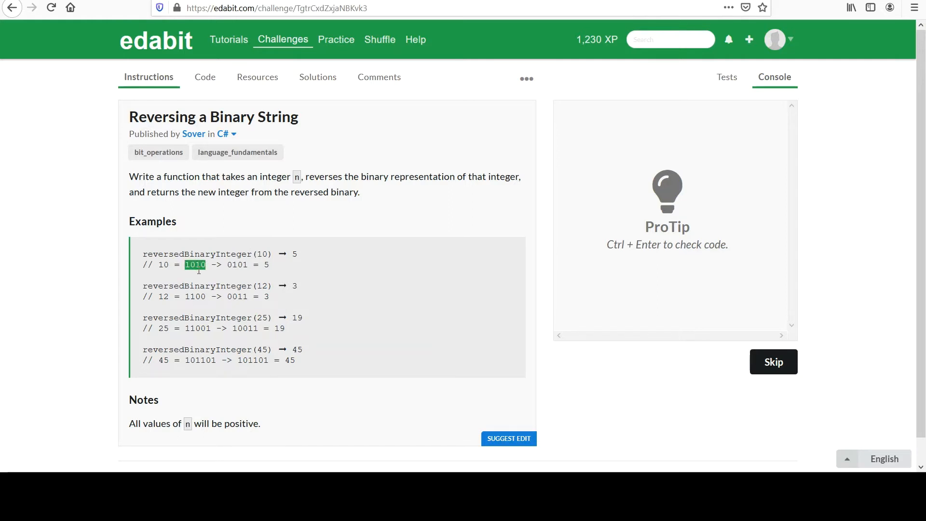
pyautogui.moveTo(202, 275)
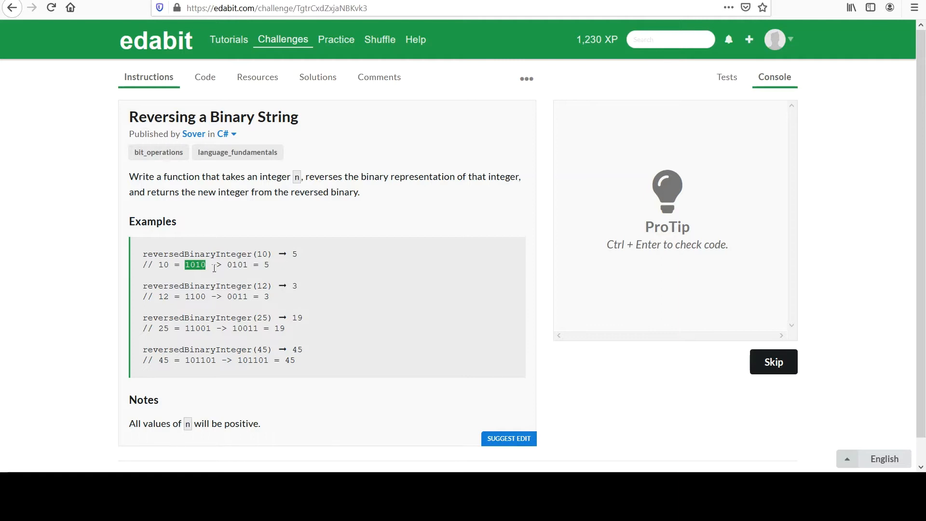
pyautogui.click(231, 265)
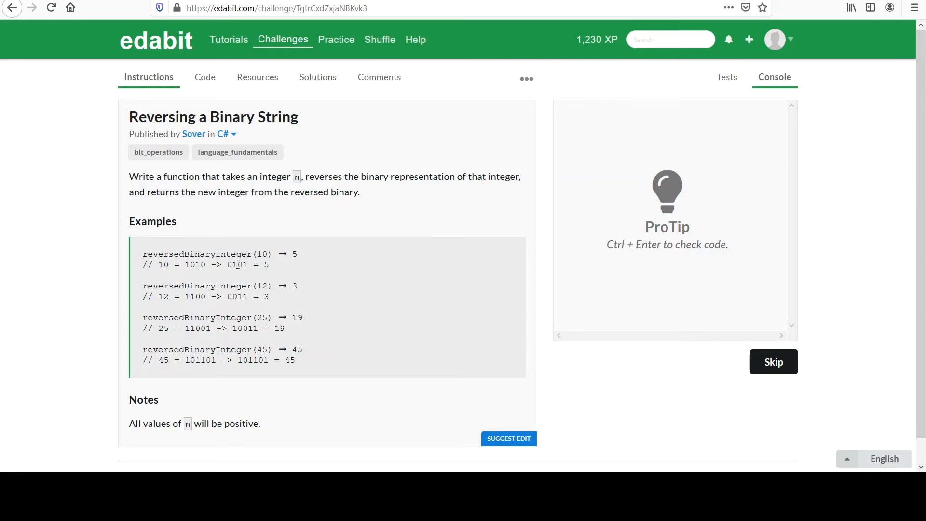
pyautogui.doubleClick(238, 265)
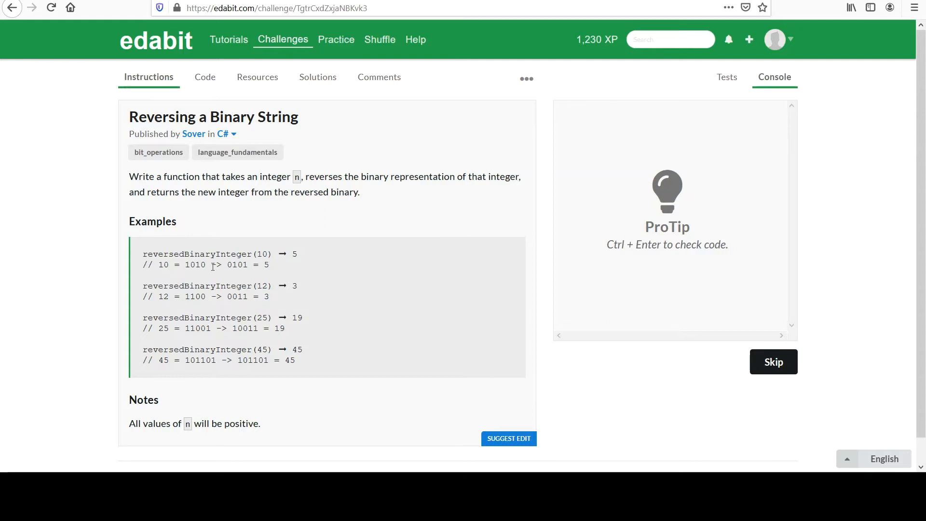
pyautogui.moveTo(219, 284)
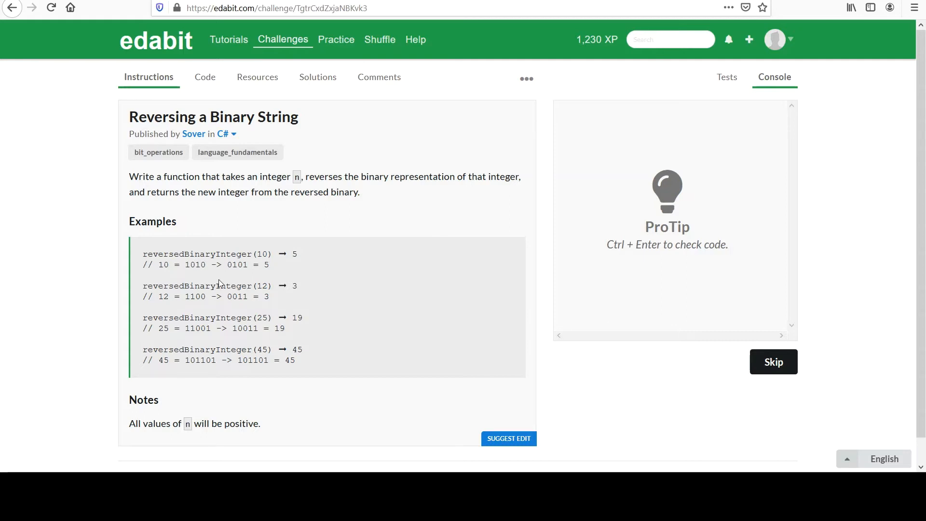
pyautogui.moveTo(272, 282)
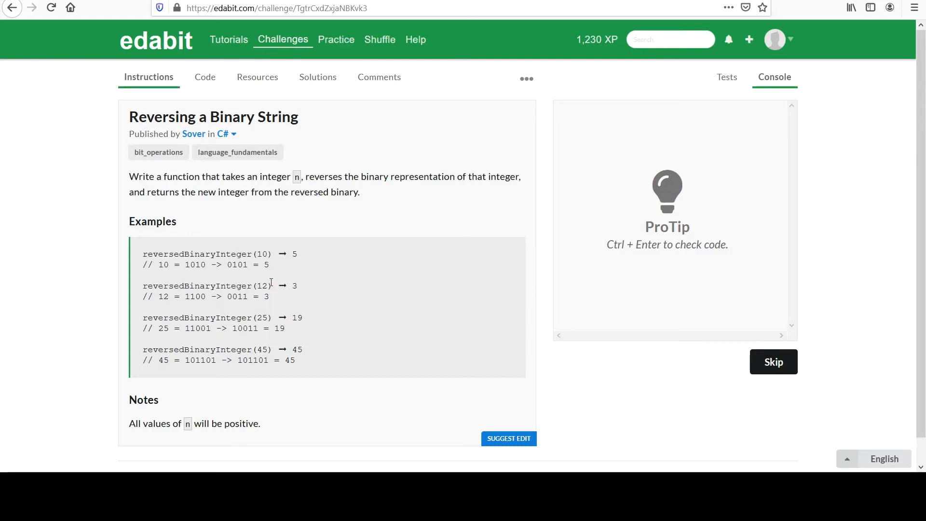
pyautogui.moveTo(265, 283)
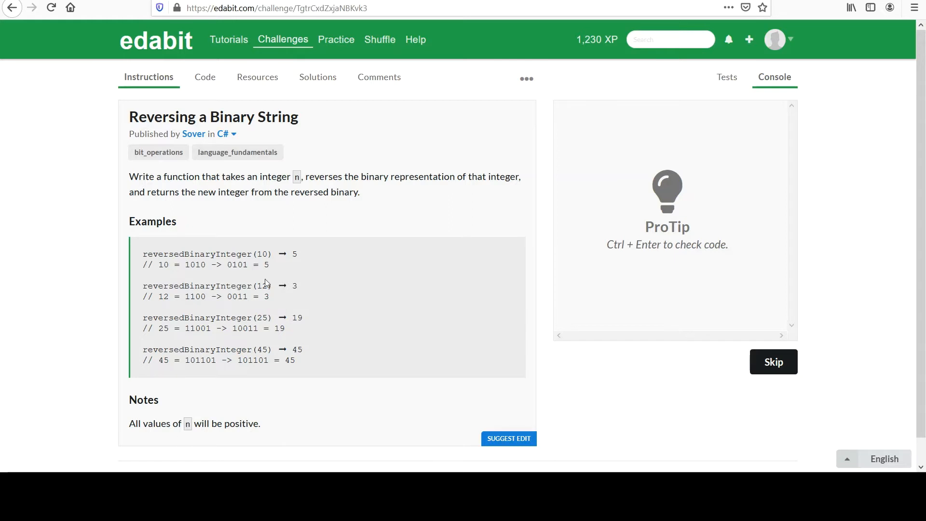
pyautogui.moveTo(264, 283)
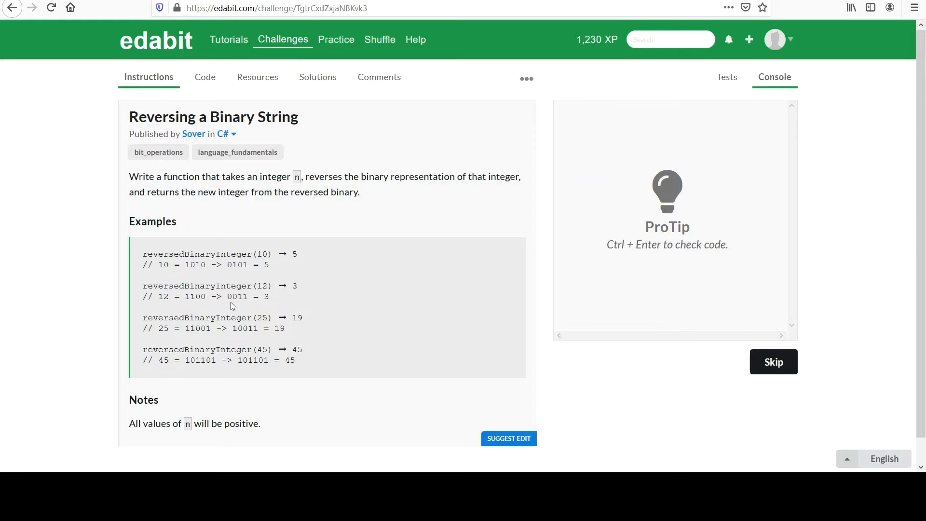
pyautogui.moveTo(244, 306)
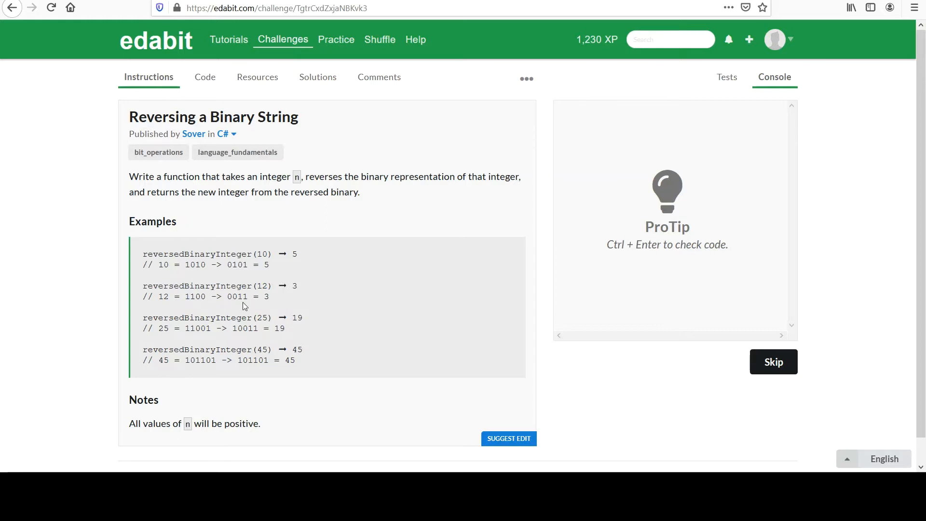
pyautogui.moveTo(278, 317)
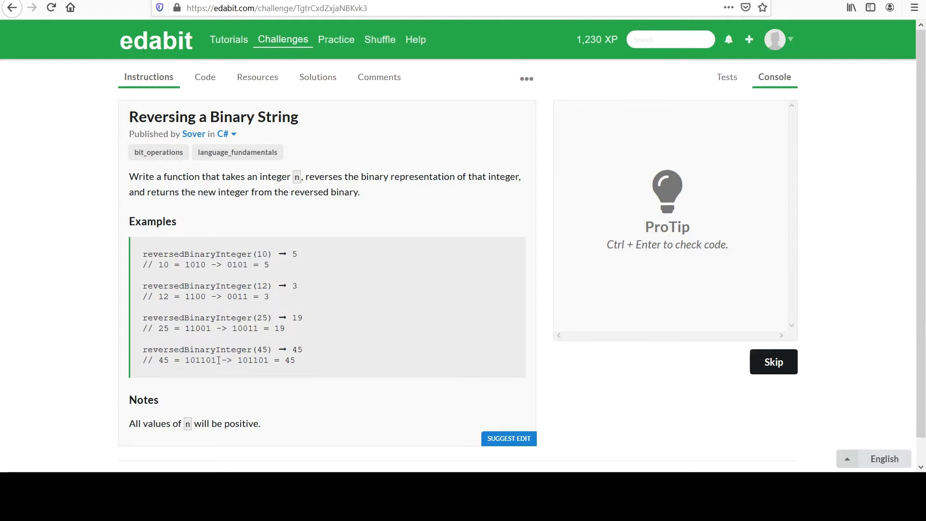
pyautogui.moveTo(132, 419)
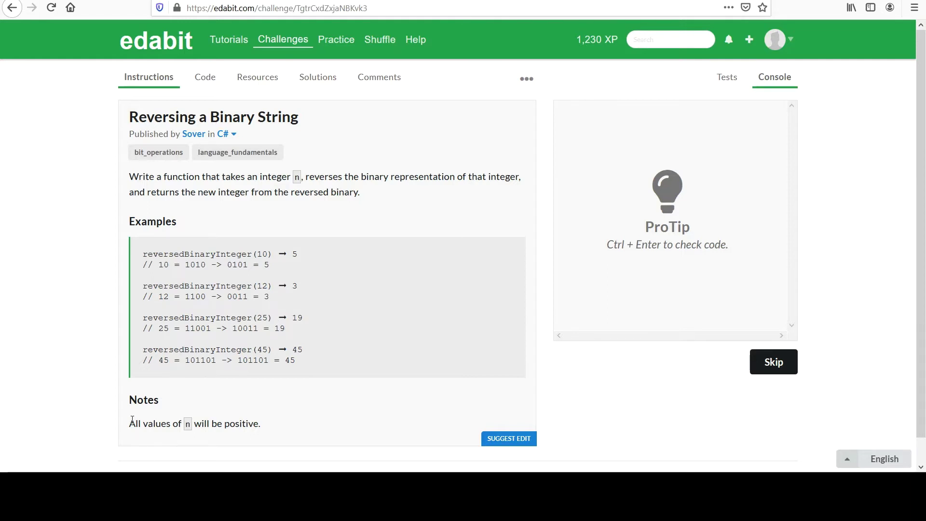
pyautogui.moveTo(235, 428)
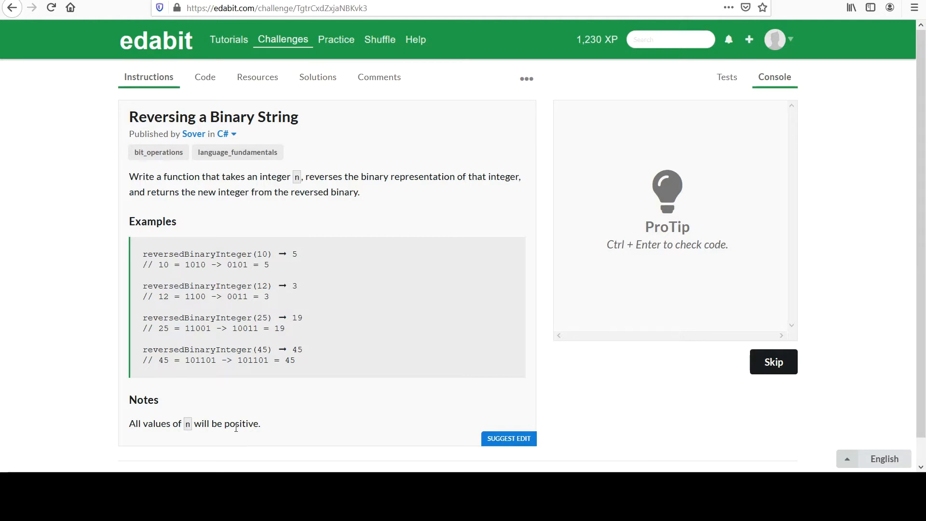
pyautogui.moveTo(266, 428)
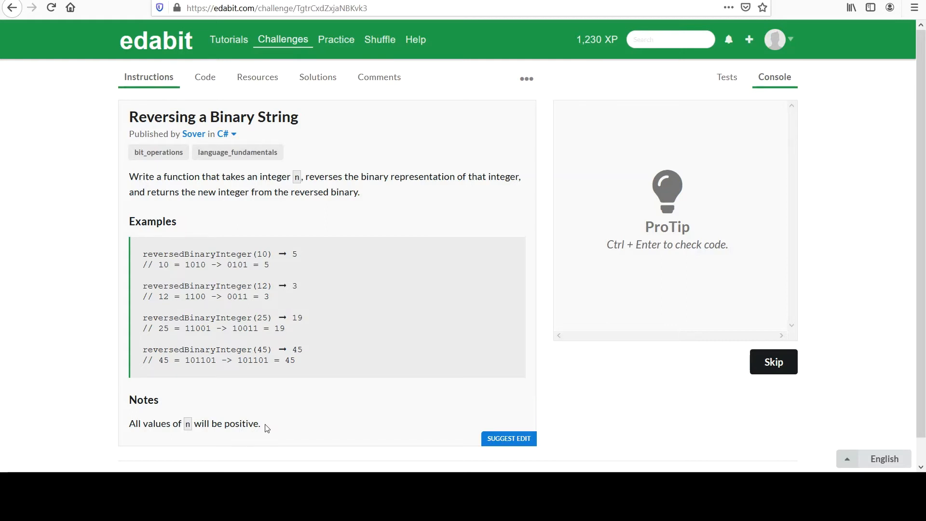
pyautogui.moveTo(278, 386)
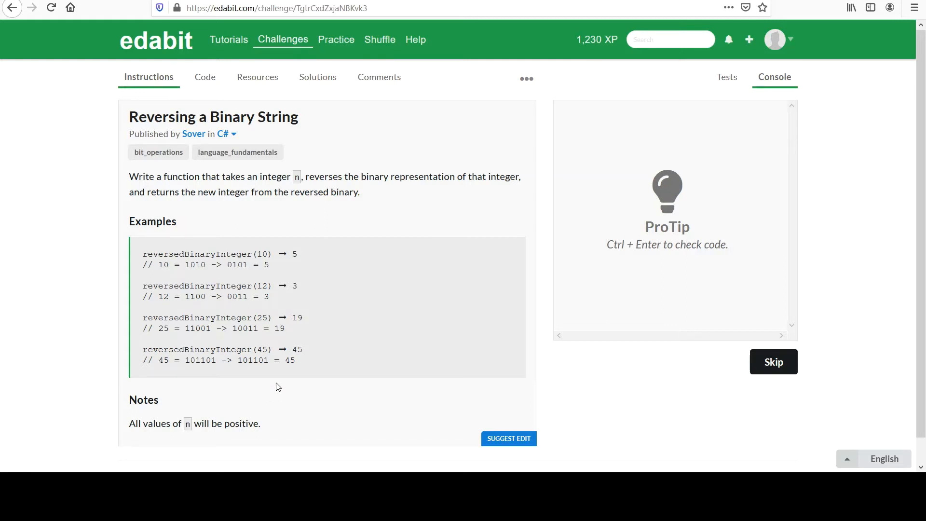
pyautogui.moveTo(204, 77)
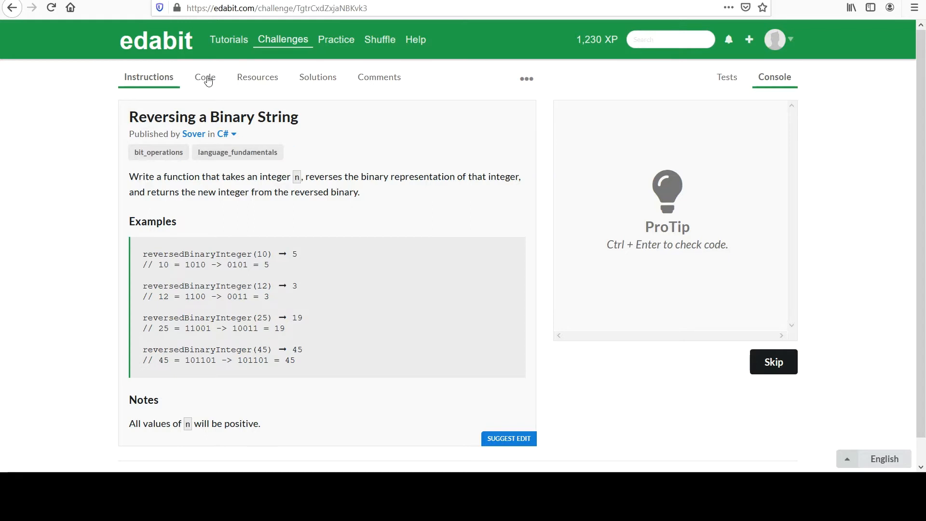
# Step: Switch to the Code editor showing the empty reversedBinaryInteger stub
pyautogui.click(204, 77)
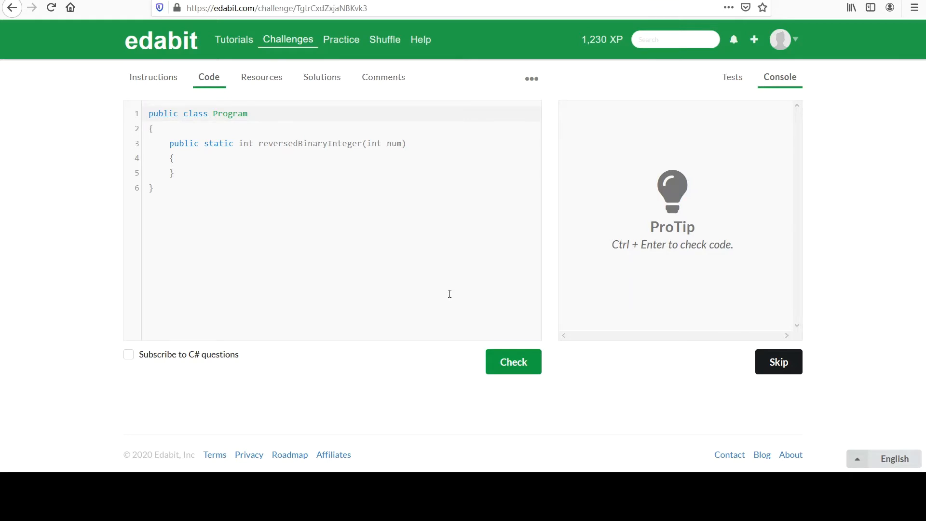
pyautogui.moveTo(204, 165)
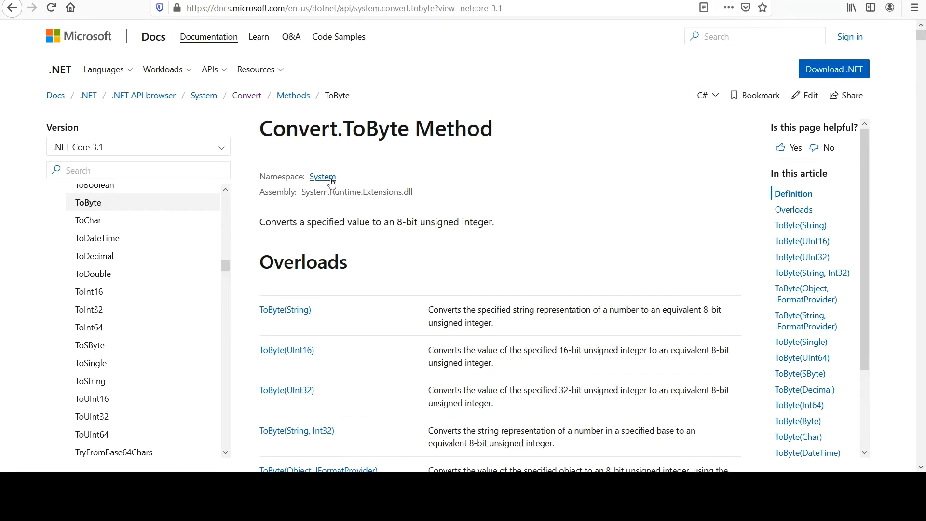
pyautogui.moveTo(285, 142)
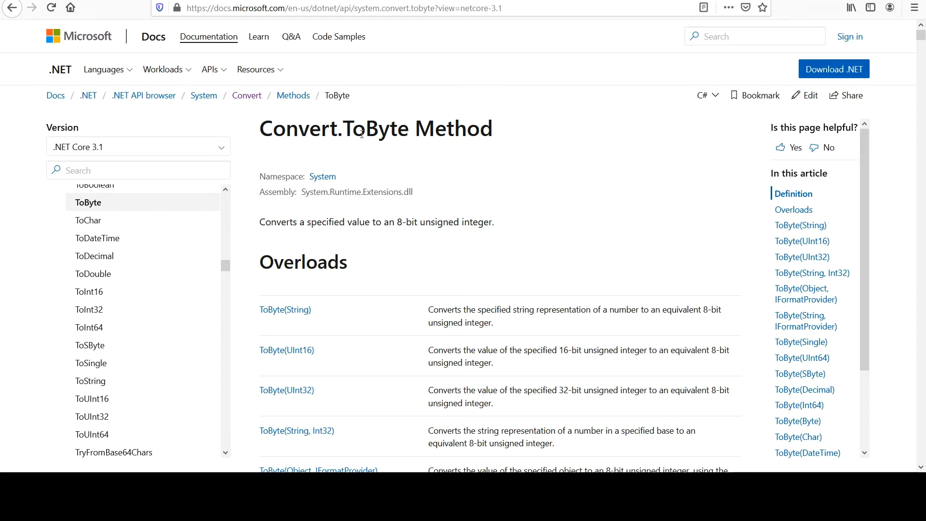
pyautogui.moveTo(90, 363)
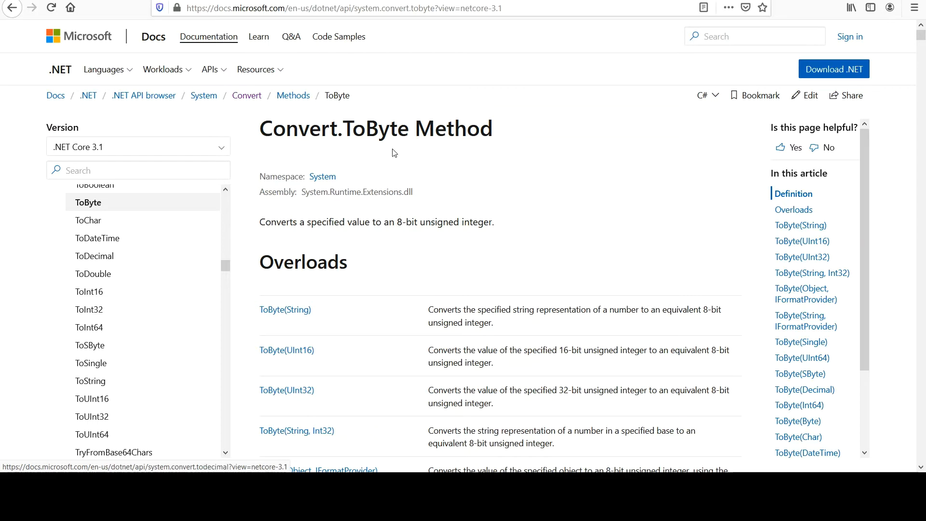
pyautogui.moveTo(348, 127)
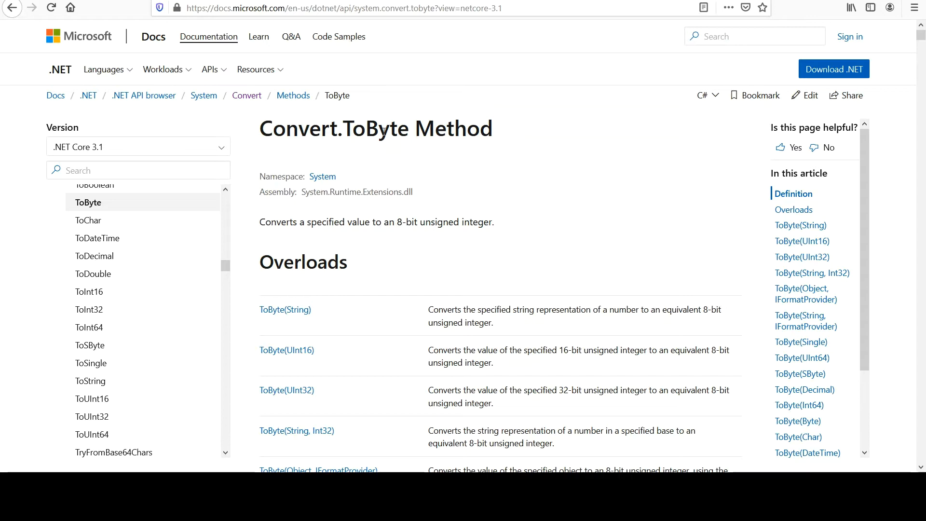
# Step: Scroll through the Convert.ToByte reference page to read its overloads and examples
pyautogui.scroll(-3)
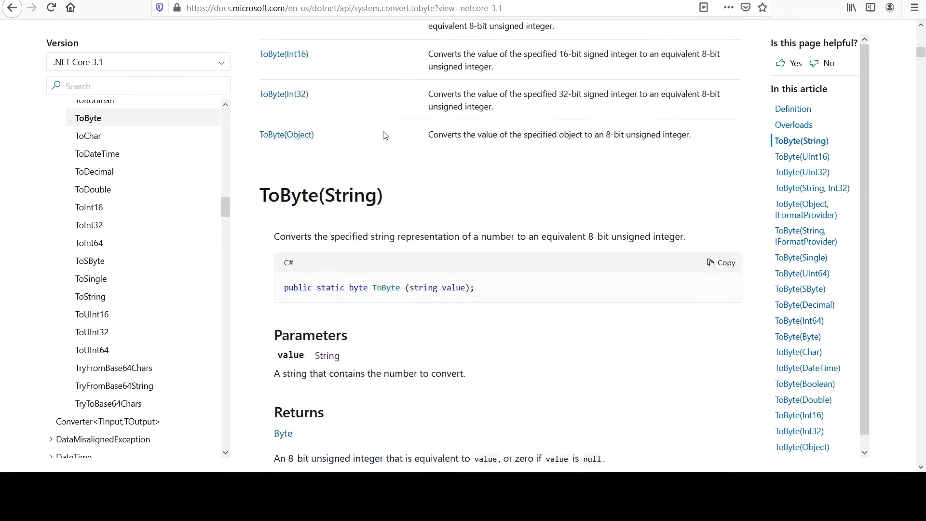
pyautogui.scroll(-3)
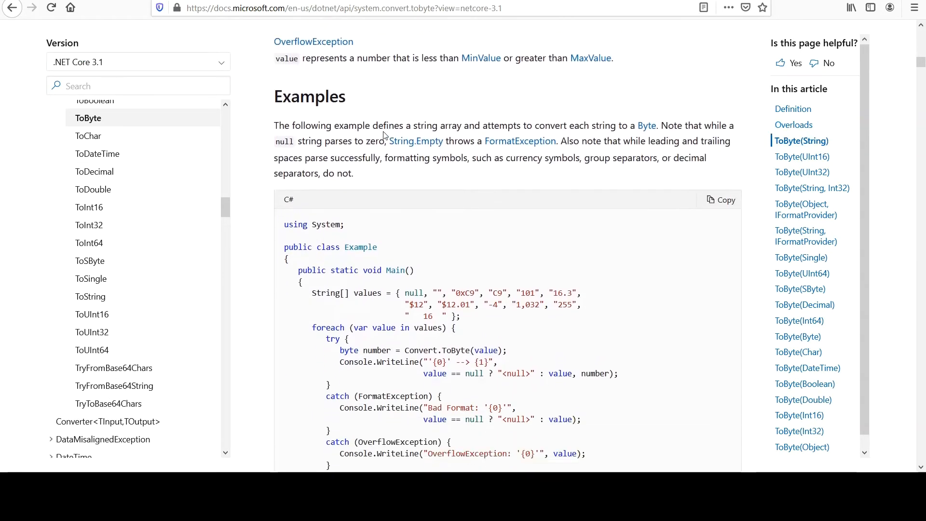
pyautogui.scroll(-3)
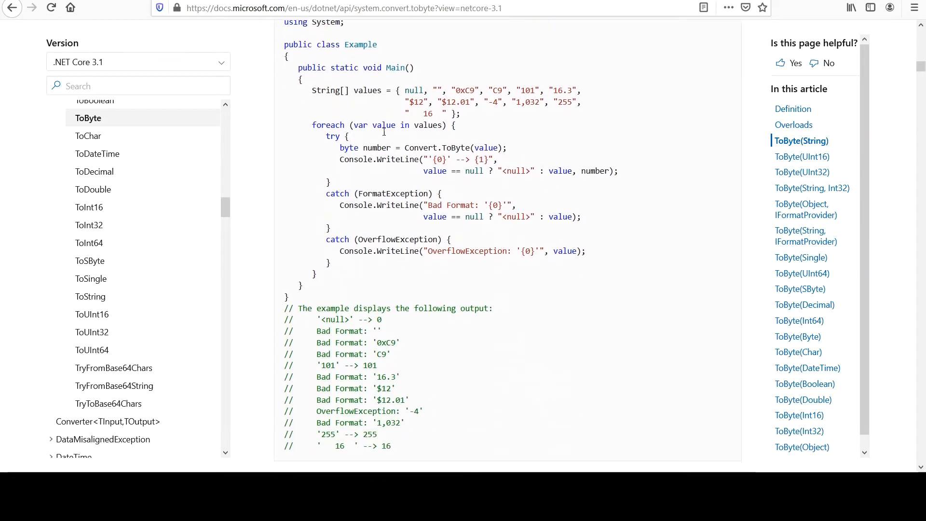
pyautogui.scroll(-3)
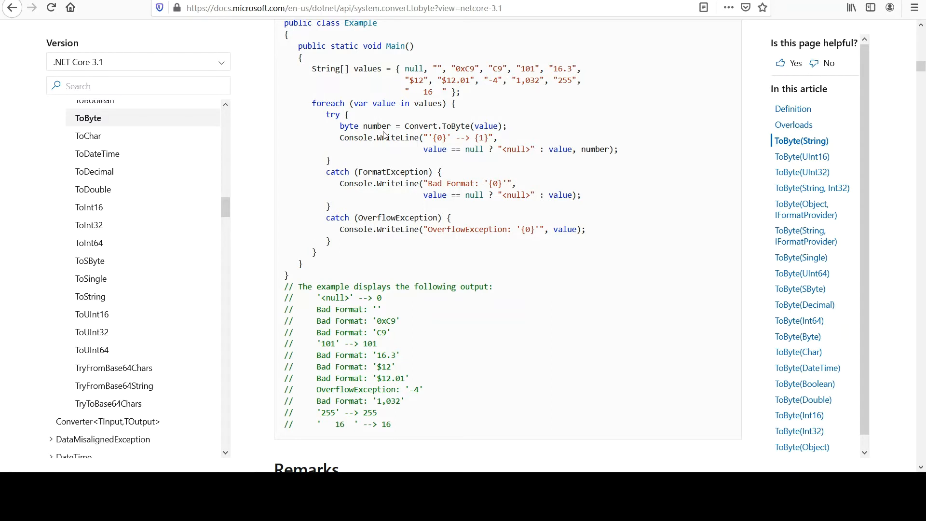
pyautogui.scroll(3)
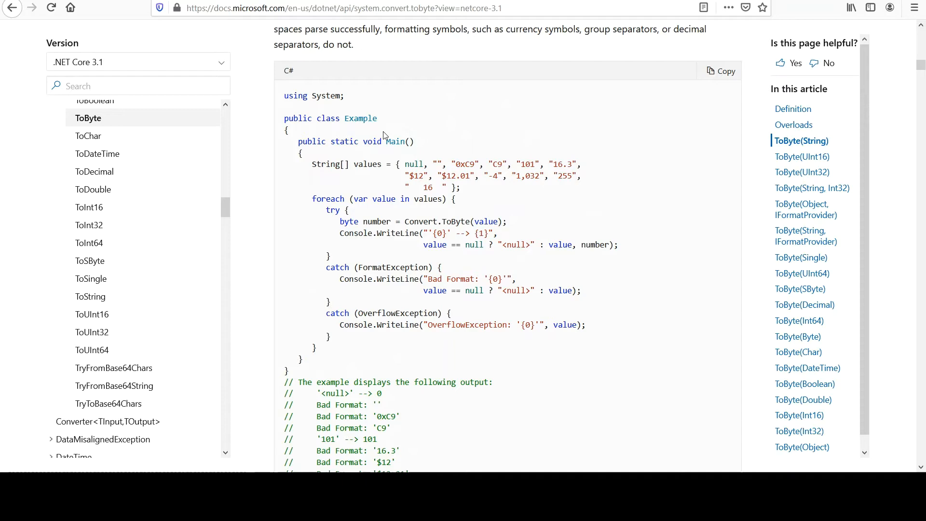
pyautogui.scroll(3)
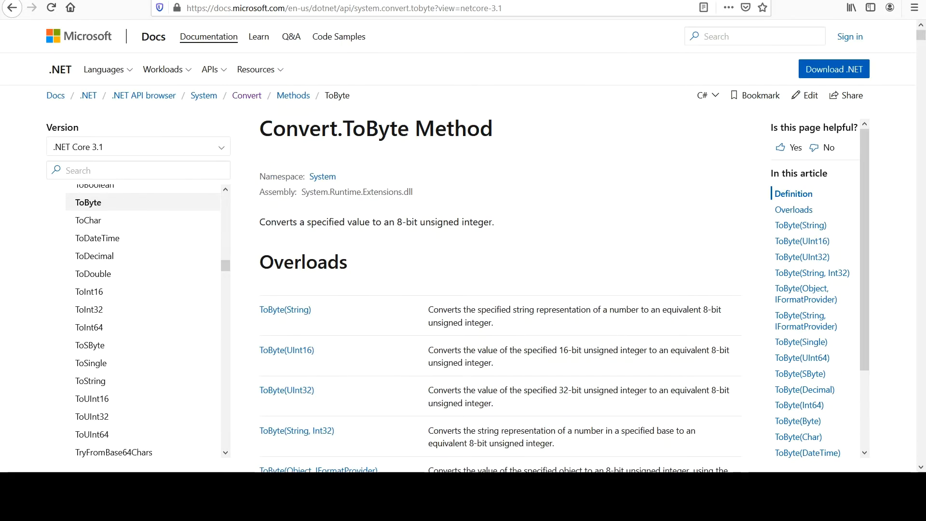
pyautogui.moveTo(339, 272)
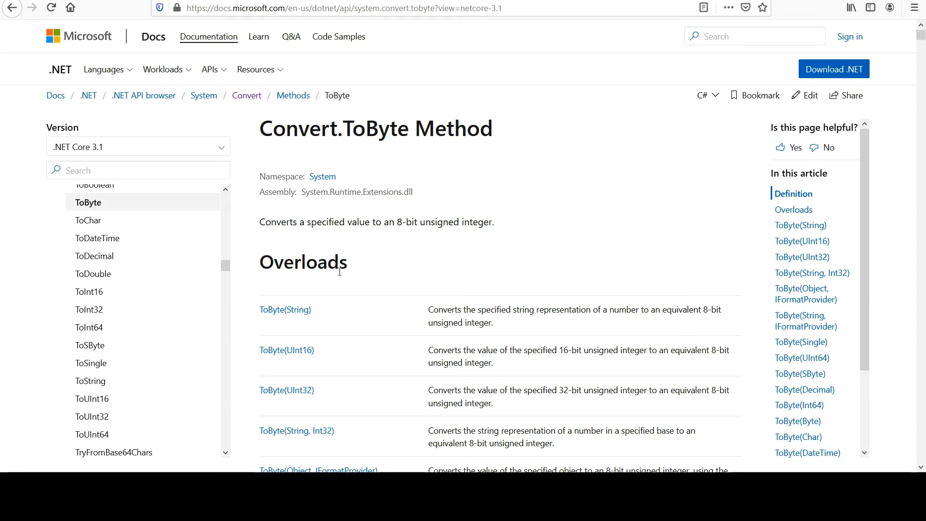
pyautogui.moveTo(504, 77)
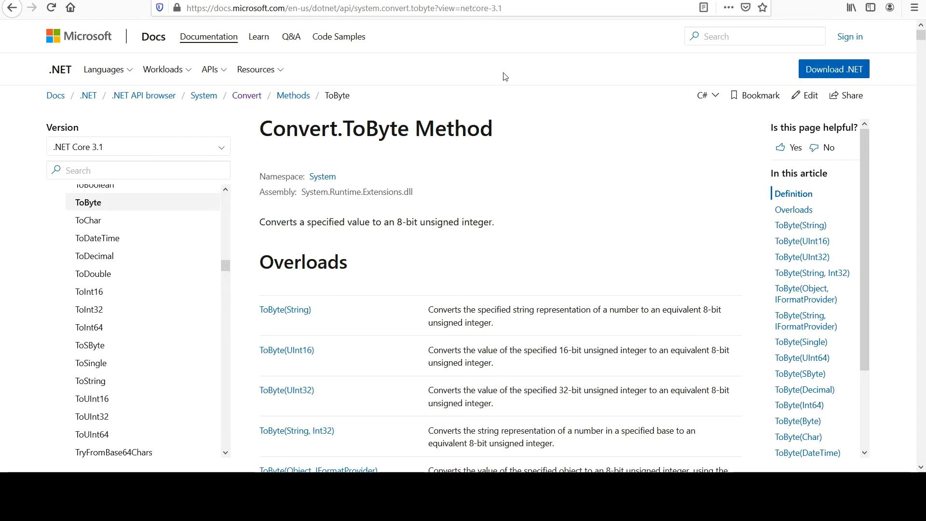
pyautogui.moveTo(514, 68)
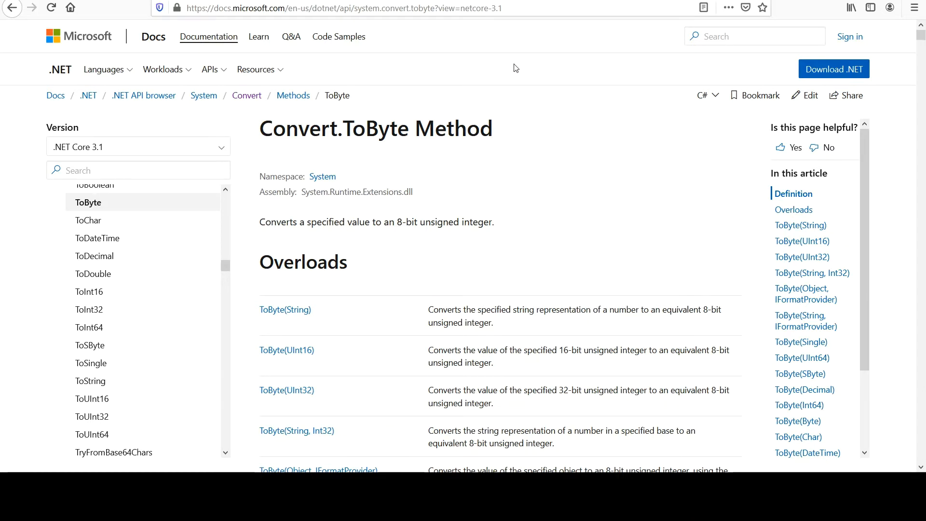
pyautogui.moveTo(683, 191)
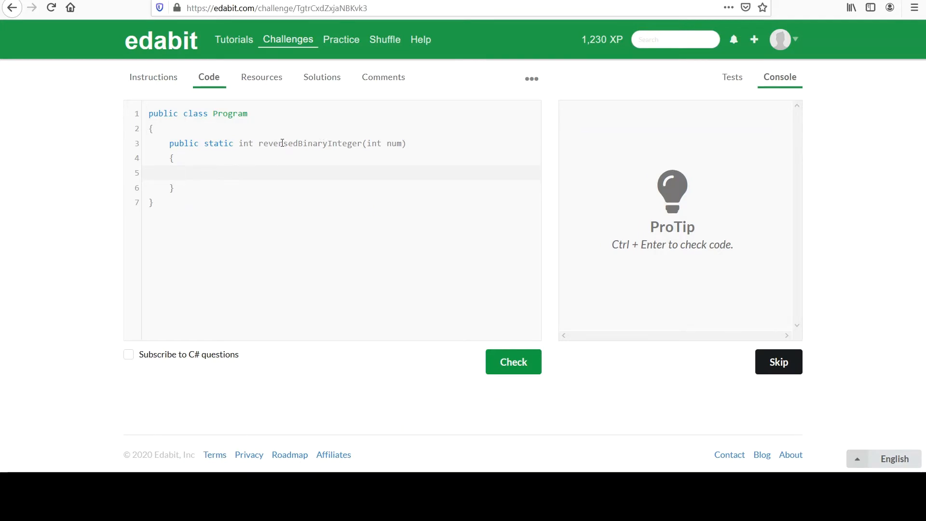
pyautogui.click(181, 172)
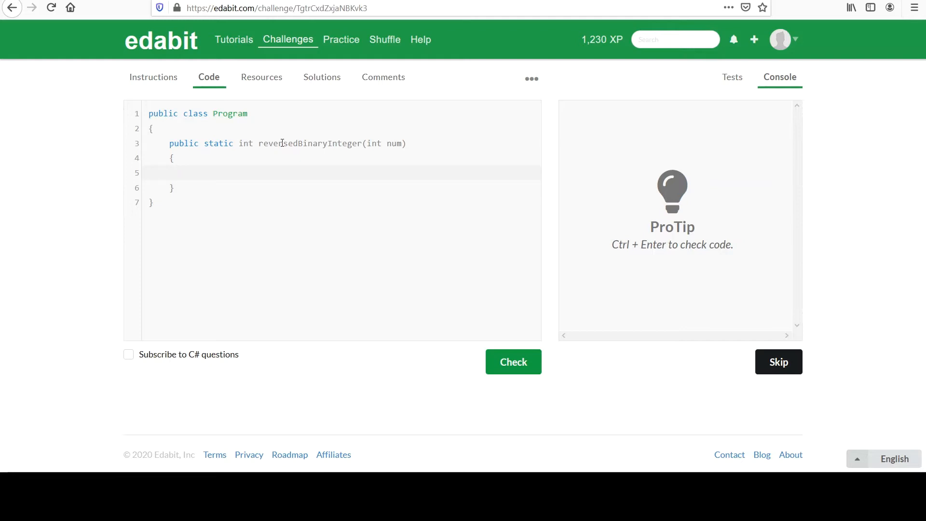
pyautogui.click(180, 173)
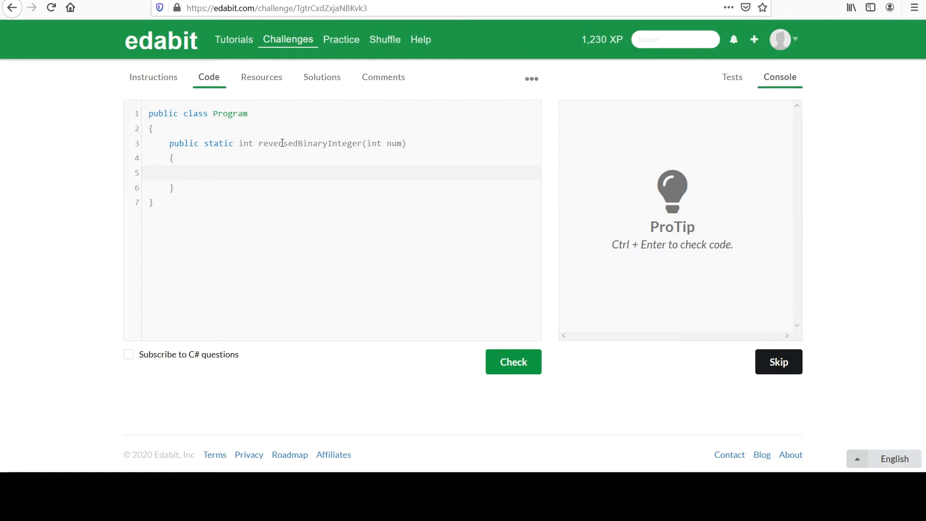
pyautogui.click(180, 173)
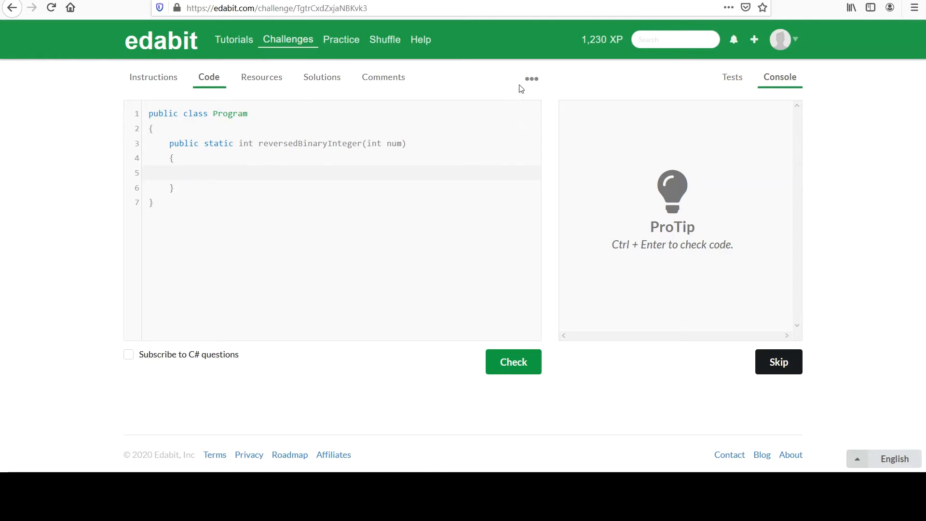
pyautogui.moveTo(515, 78)
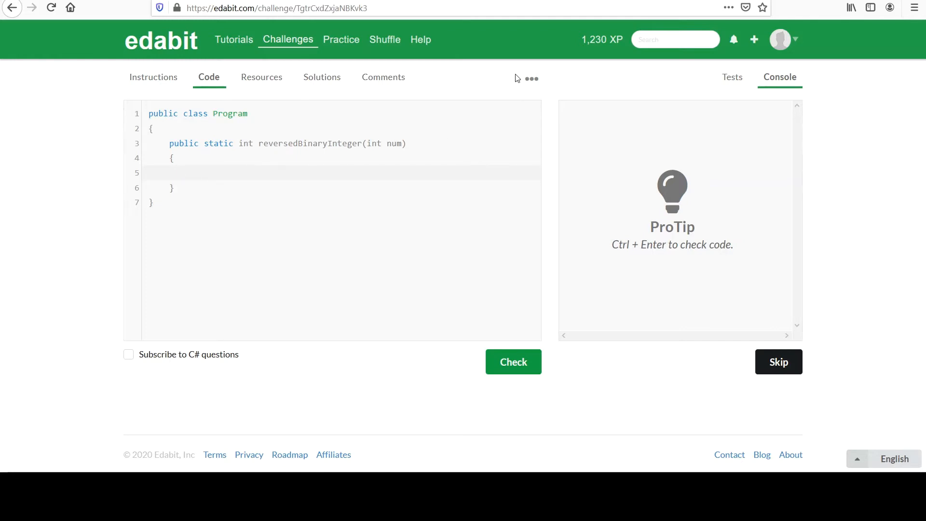
pyautogui.moveTo(523, 3)
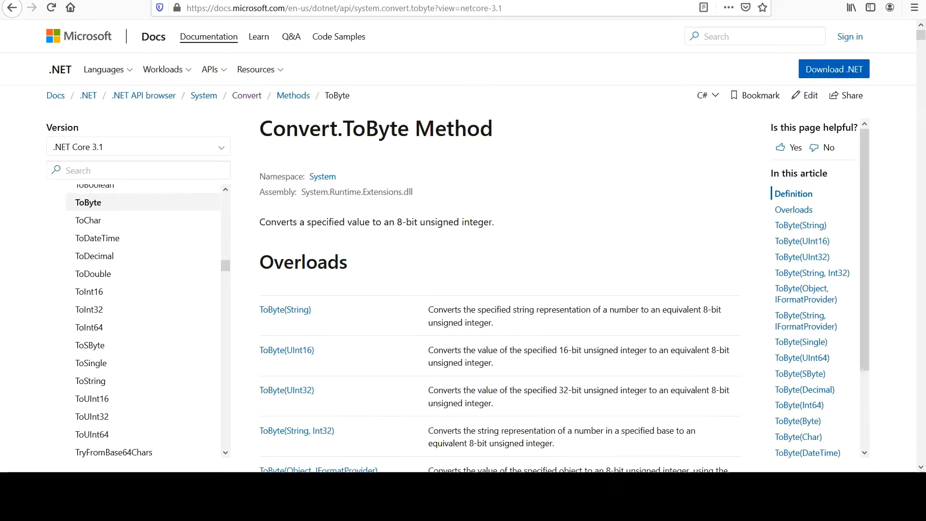
pyautogui.moveTo(89, 291)
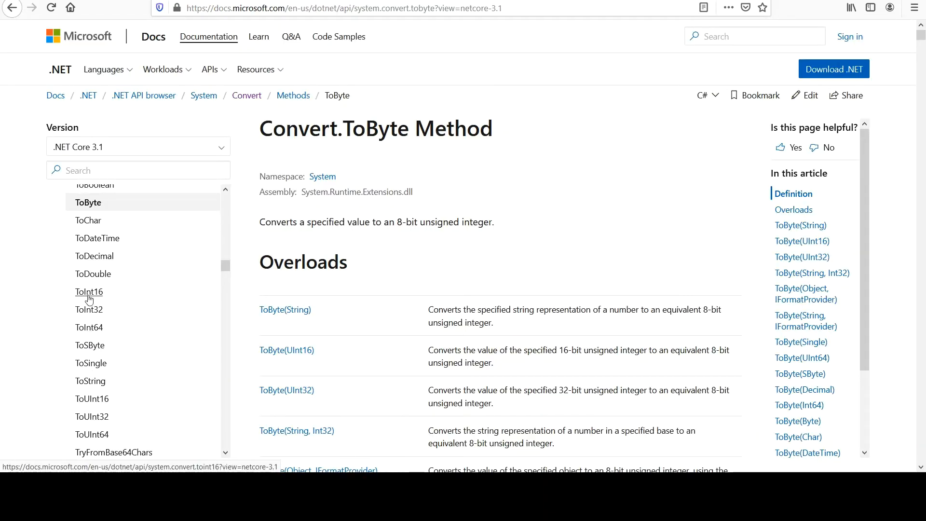
pyautogui.moveTo(236, 267)
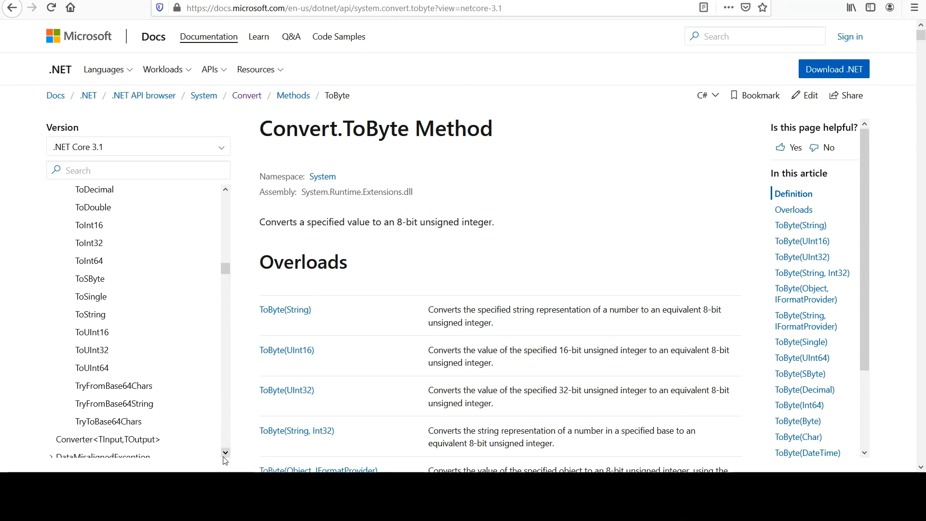
pyautogui.moveTo(89, 315)
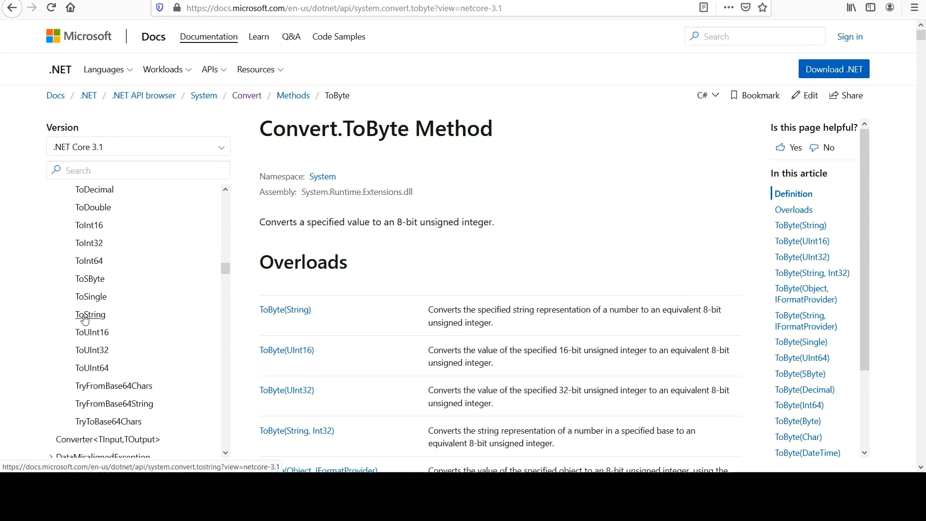
# Step: Look up Convert.ToString(Int32, Int32) and note that toBase 2 is allowed
pyautogui.click(90, 315)
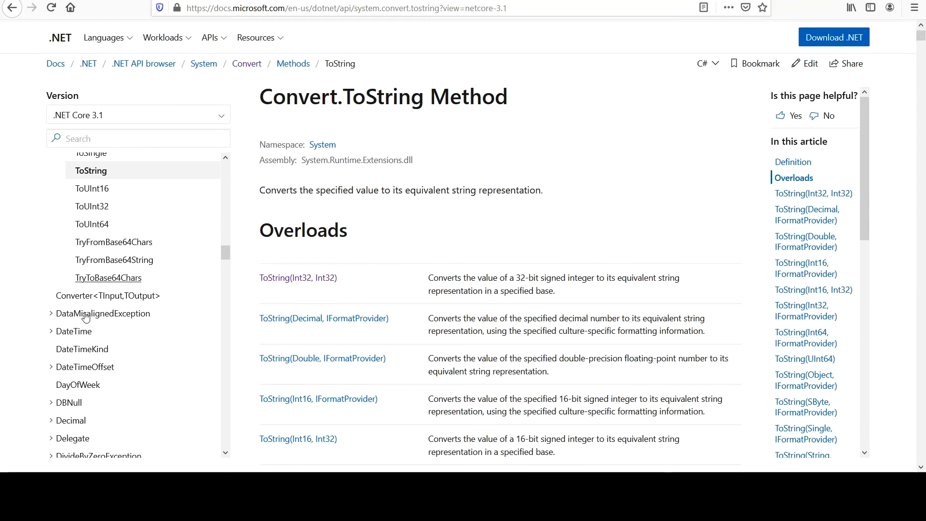
pyautogui.scroll(-3)
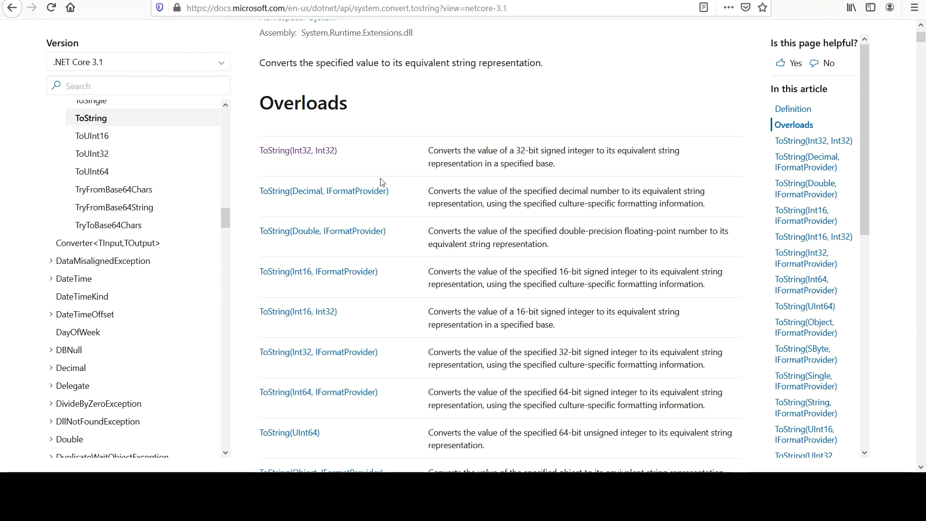
pyautogui.moveTo(467, 164)
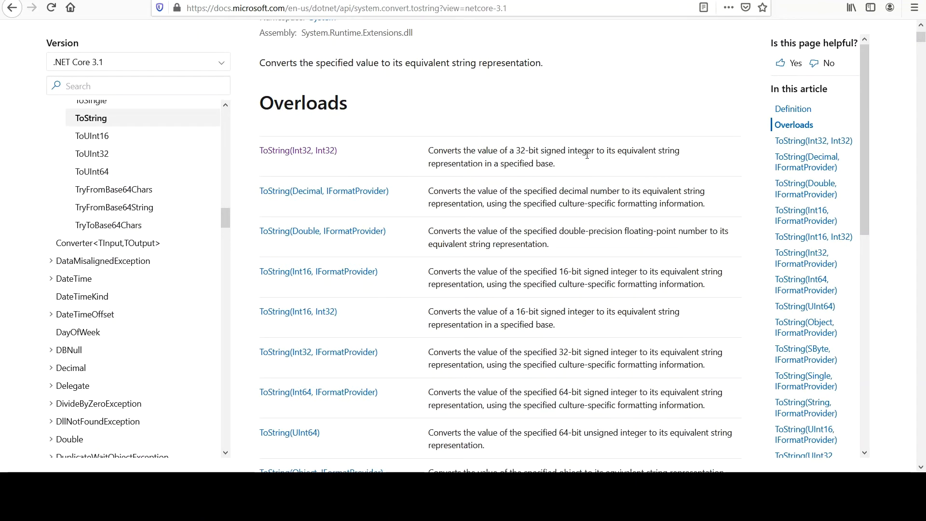
pyautogui.moveTo(487, 174)
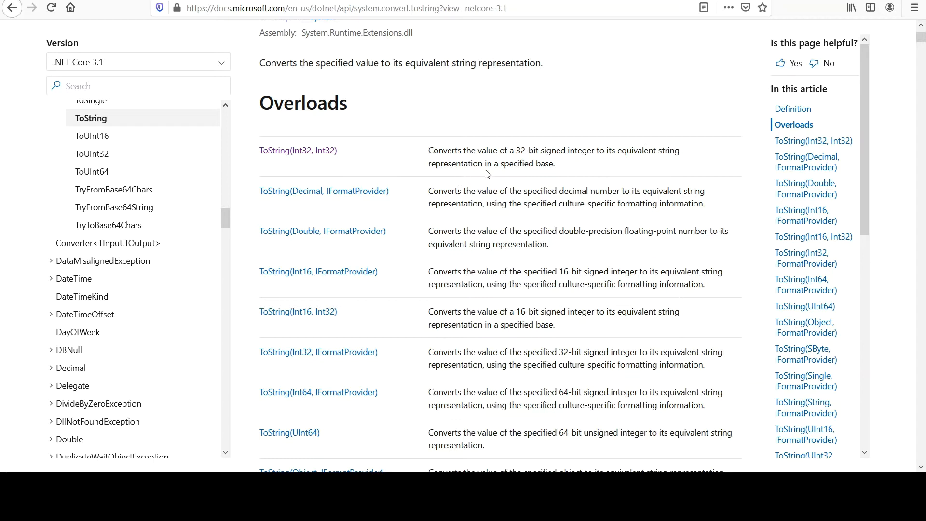
pyautogui.moveTo(298, 151)
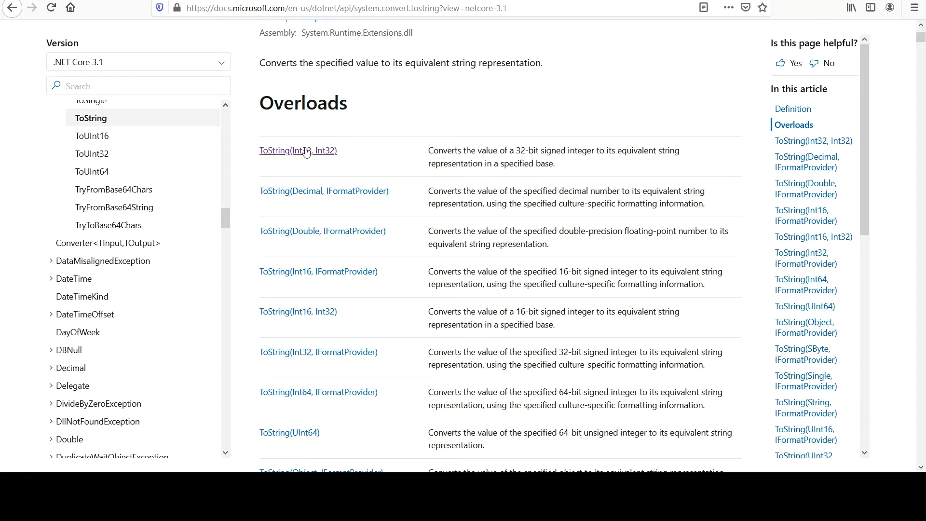
pyautogui.click(298, 151)
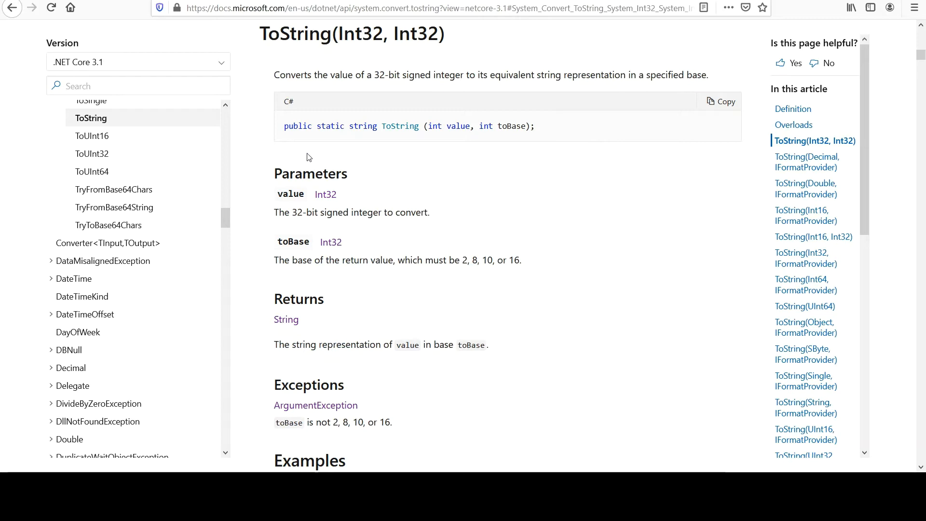
pyautogui.moveTo(513, 128)
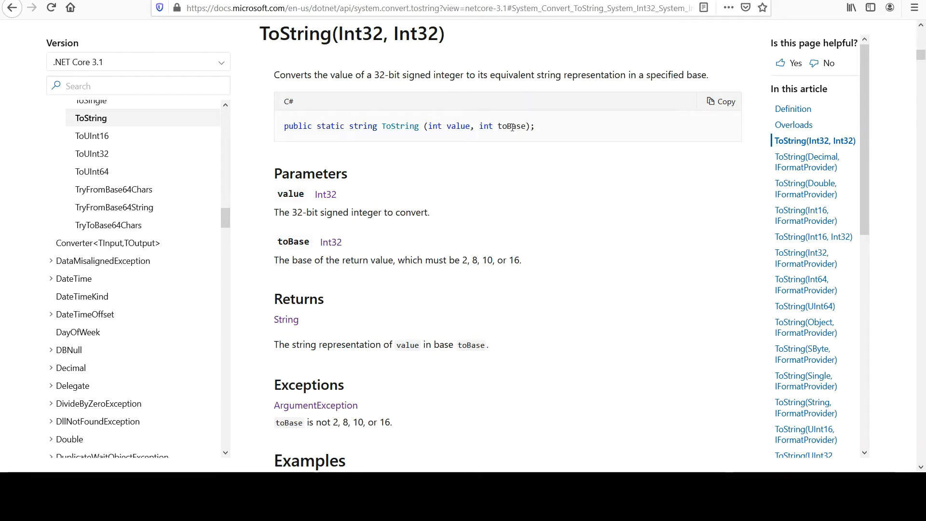
pyautogui.moveTo(334, 270)
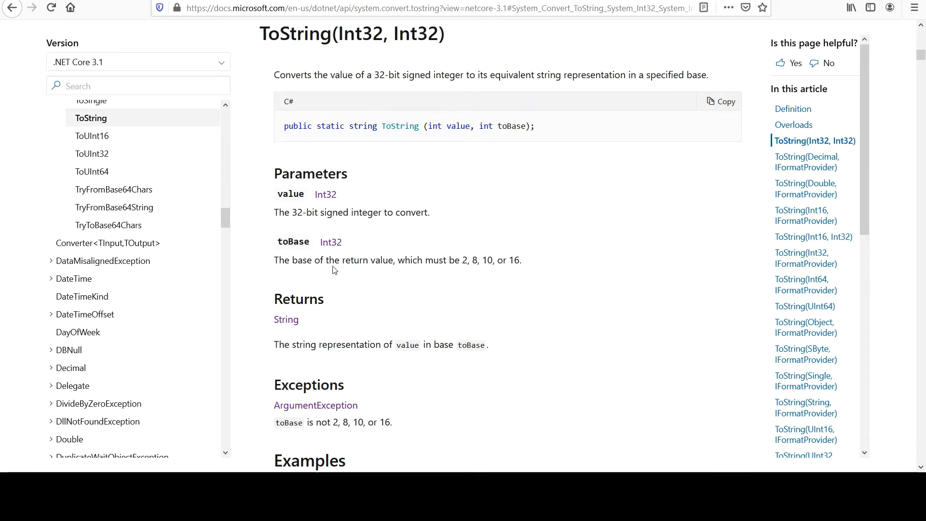
pyautogui.moveTo(464, 260)
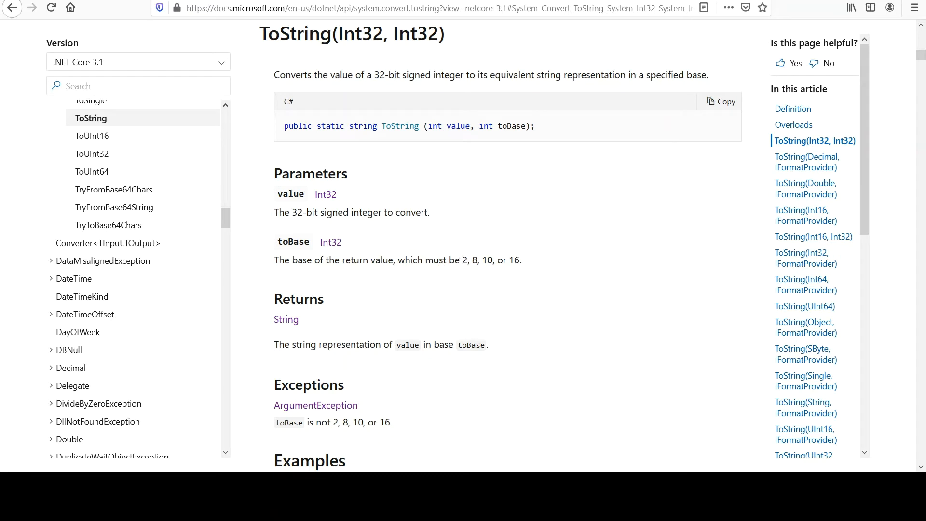
pyautogui.doubleClick(464, 259)
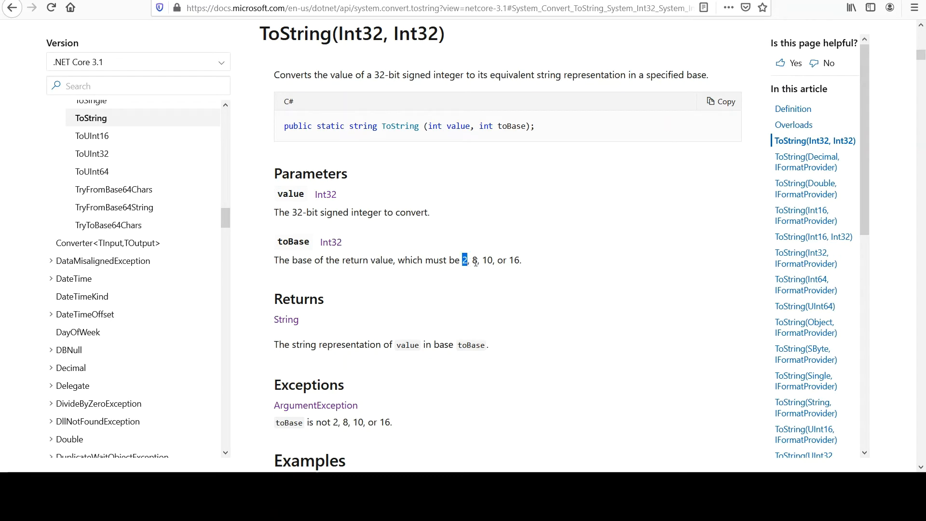
pyautogui.moveTo(509, 261)
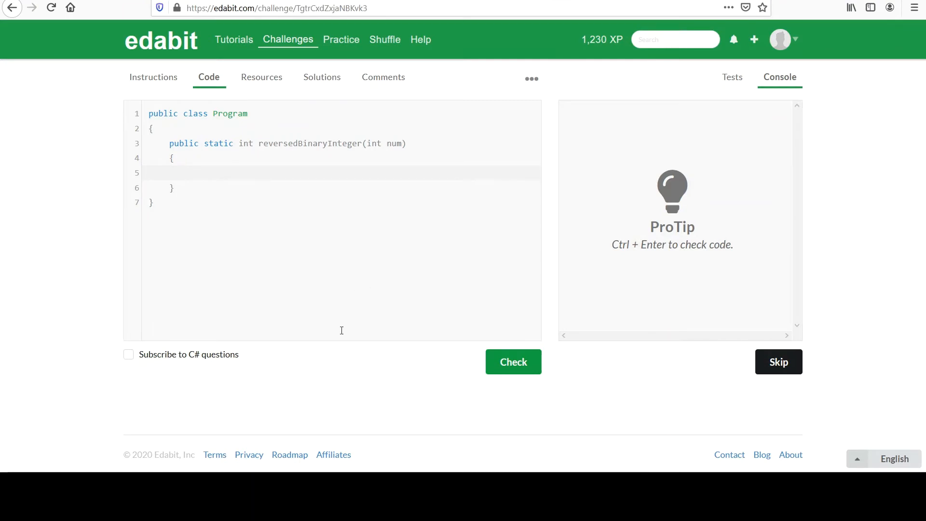
pyautogui.moveTo(618, 403)
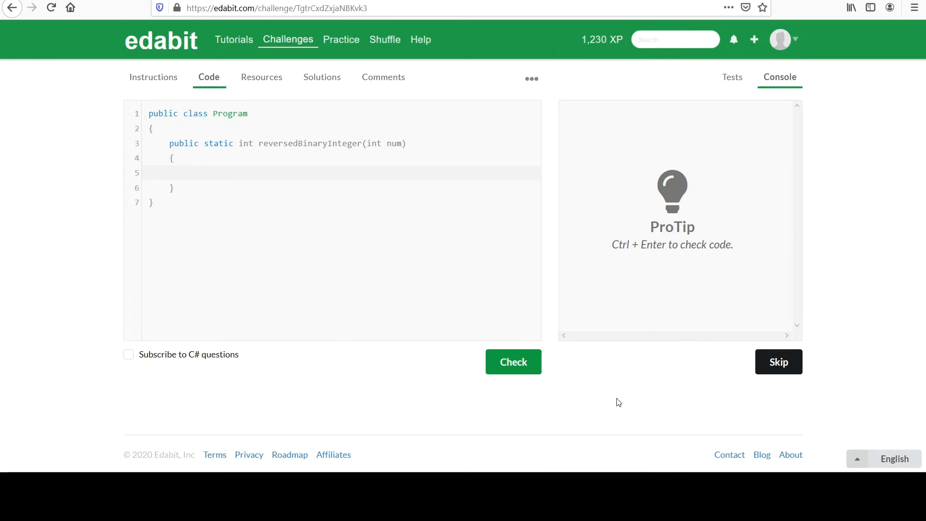
# Step: Write string binary = Convert.ToString(num, 2); in the method body
pyautogui.click(230, 173)
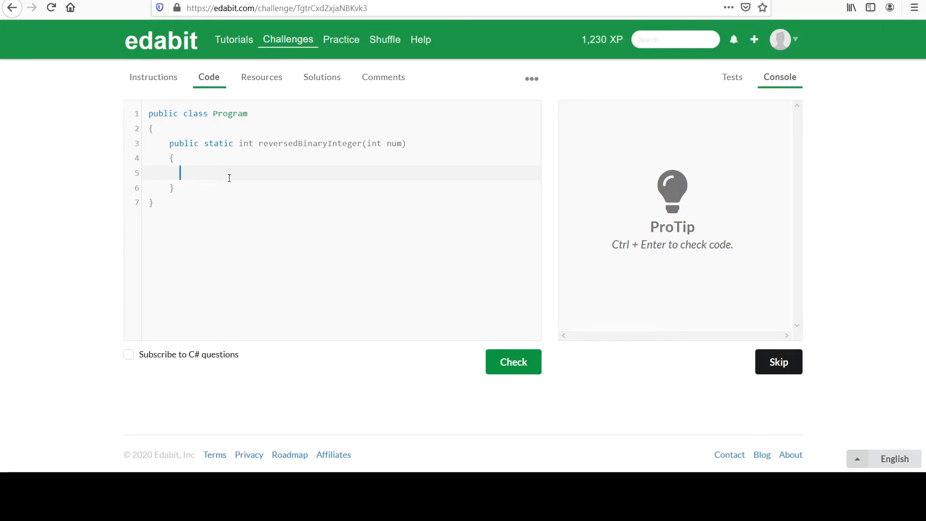
pyautogui.write('string b')
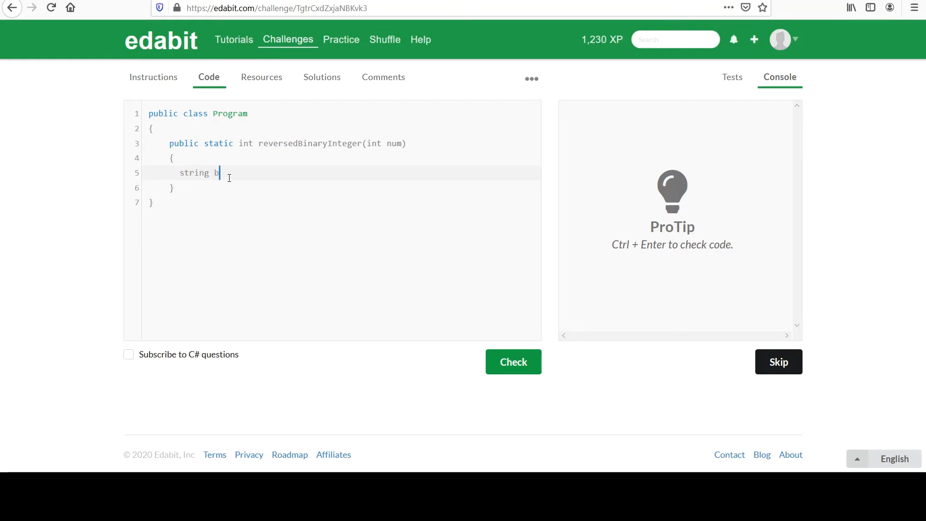
pyautogui.write('inary =')
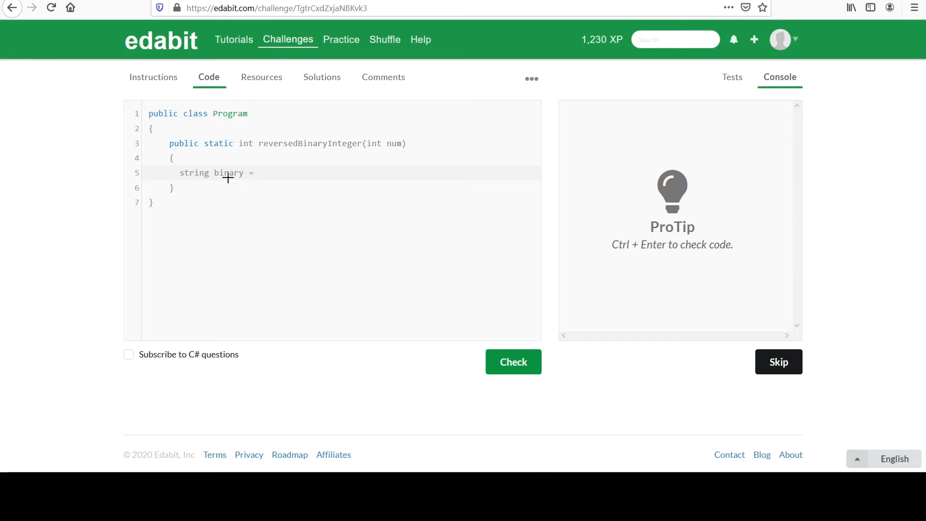
pyautogui.click(258, 173)
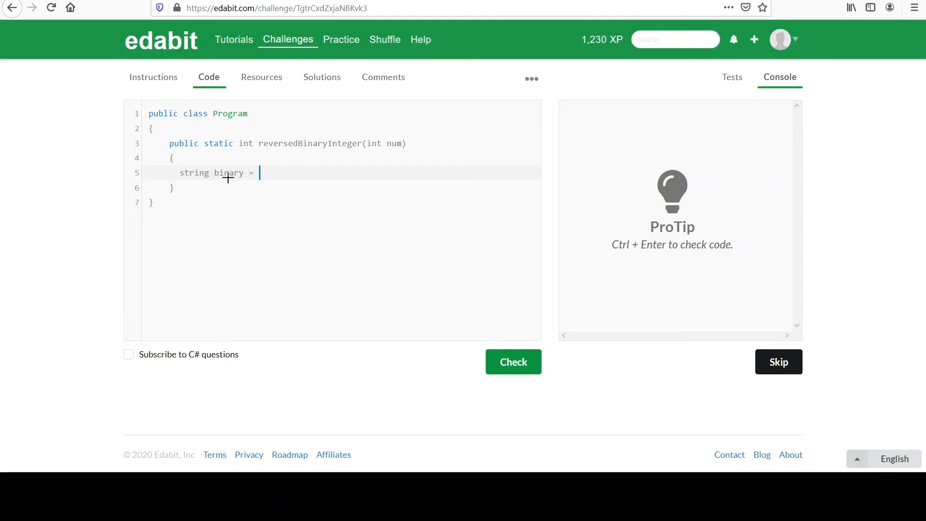
pyautogui.write('Conve')
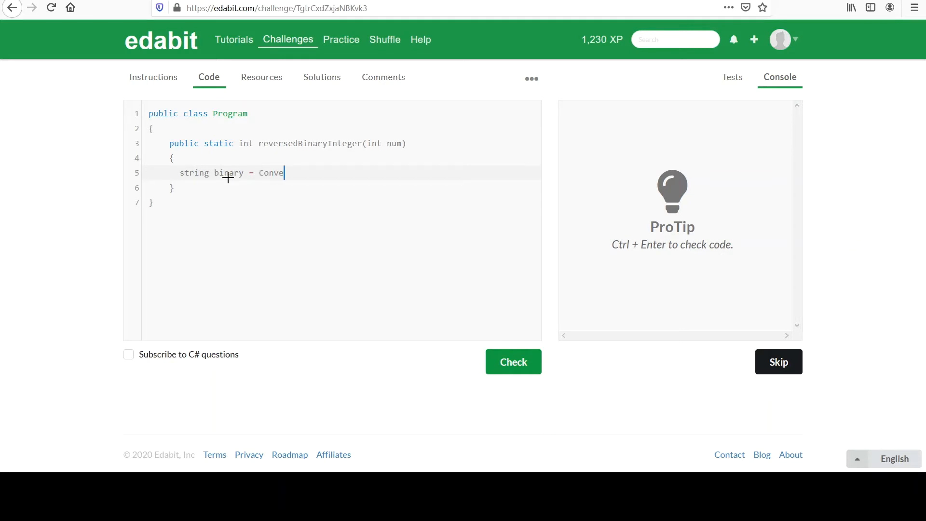
pyautogui.write('rt.T')
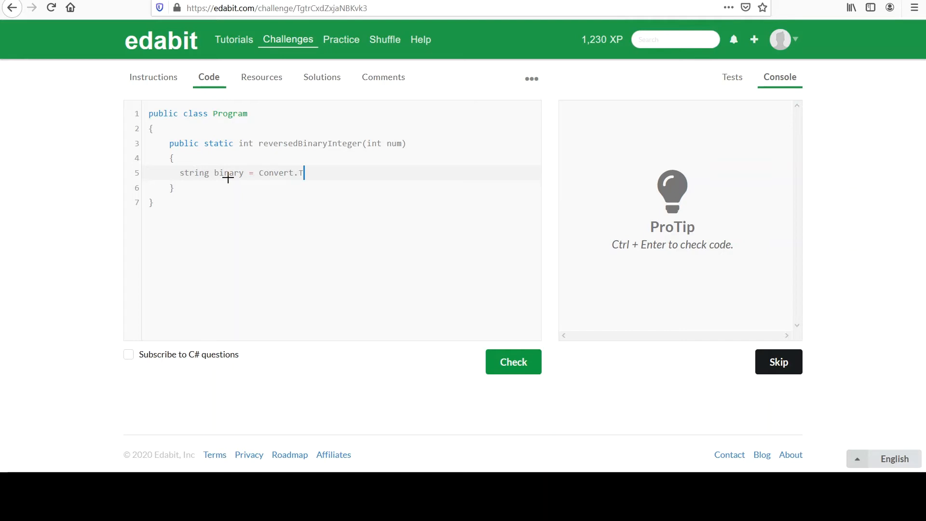
pyautogui.write('oString(')
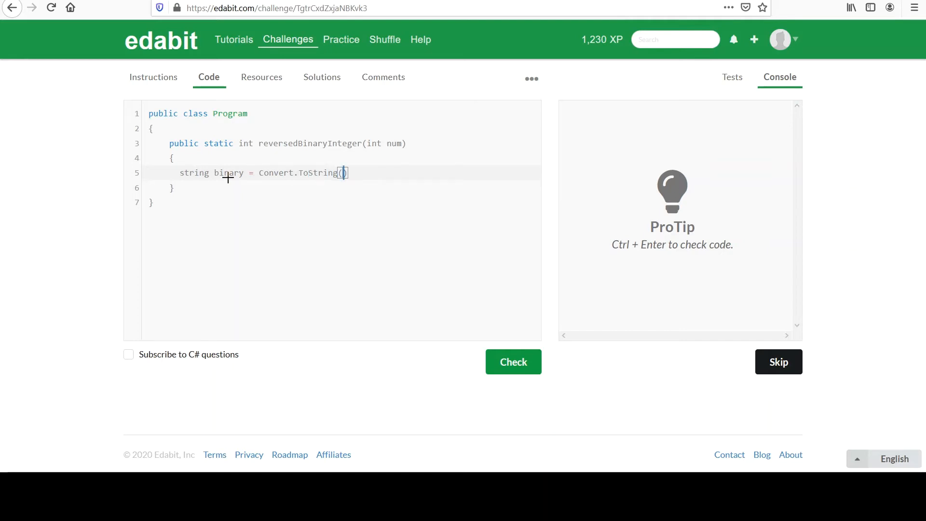
pyautogui.write('num,')
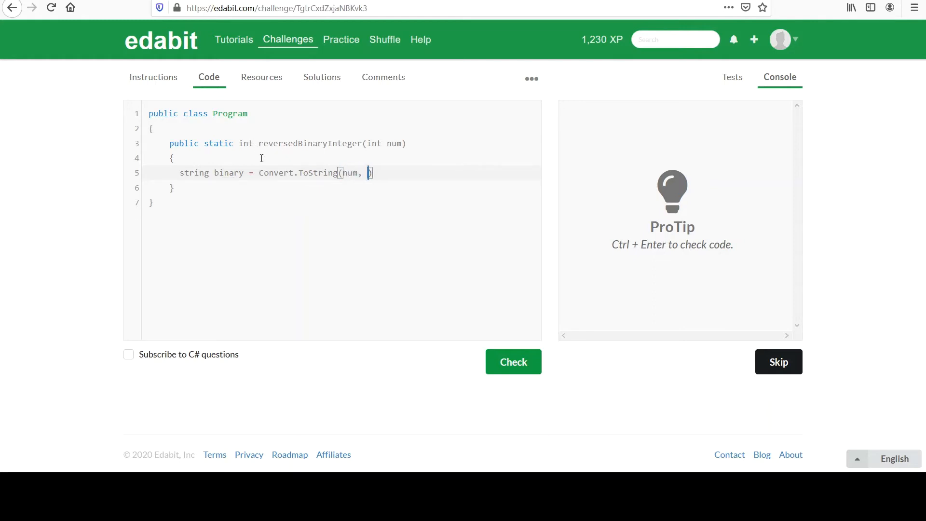
pyautogui.write('2);')
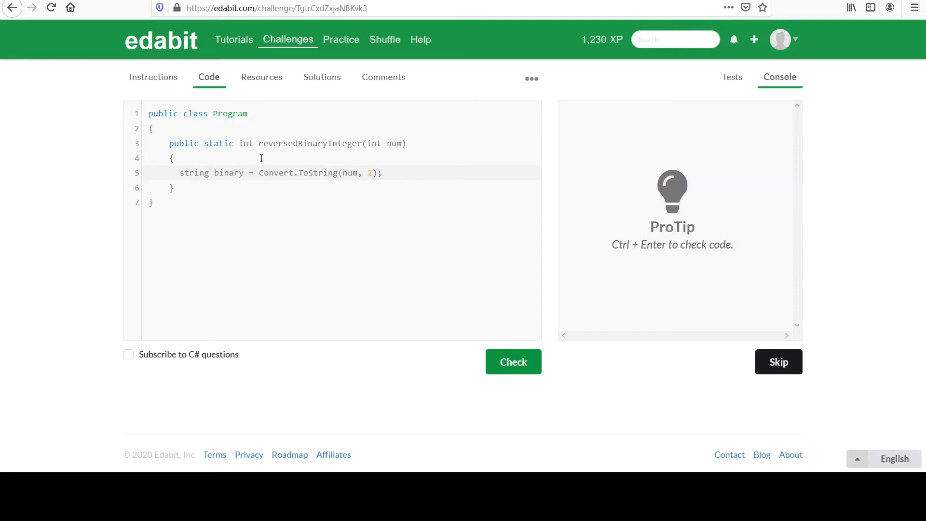
# Step: Add Console.WriteLine(binary); and return -1;, then check the code (two compilation errors)
pyautogui.write('Consol')
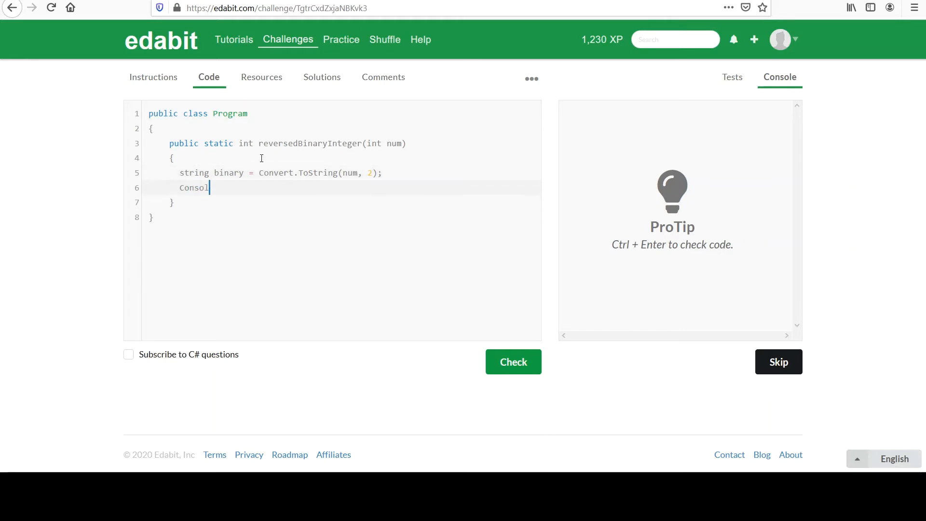
pyautogui.write('e.Write')
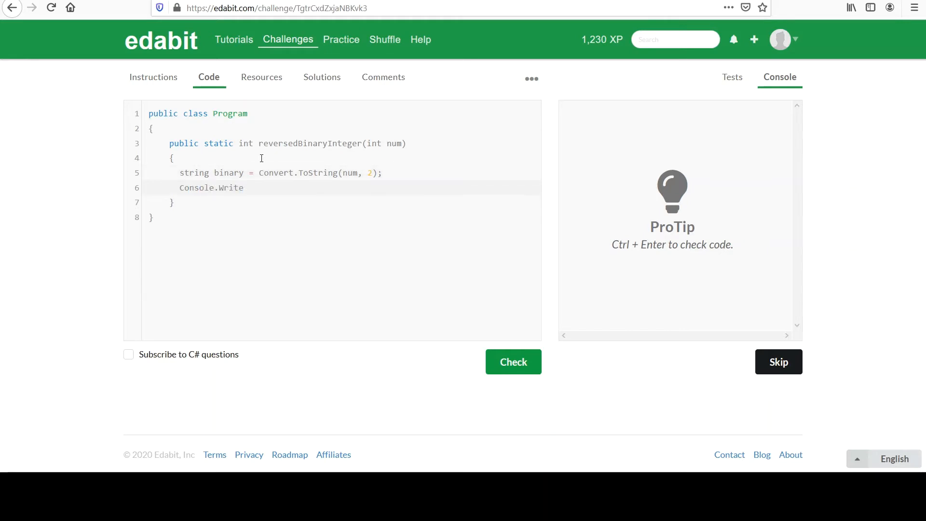
pyautogui.write('Line("")')
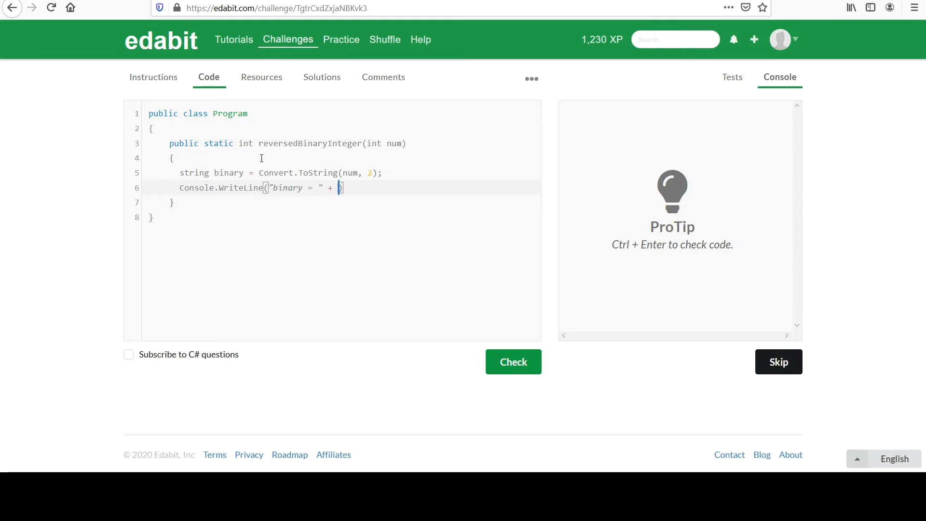
pyautogui.write('binary);')
pyautogui.write('return')
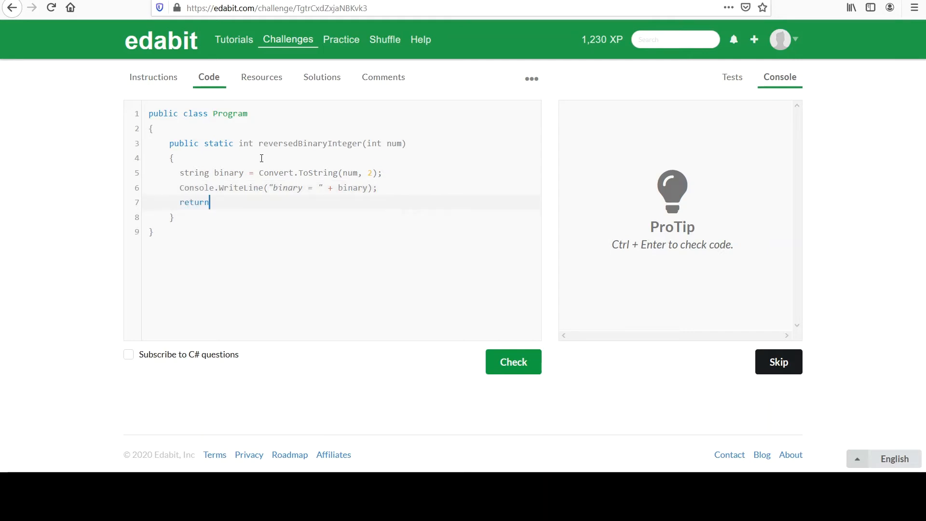
pyautogui.write('-1;')
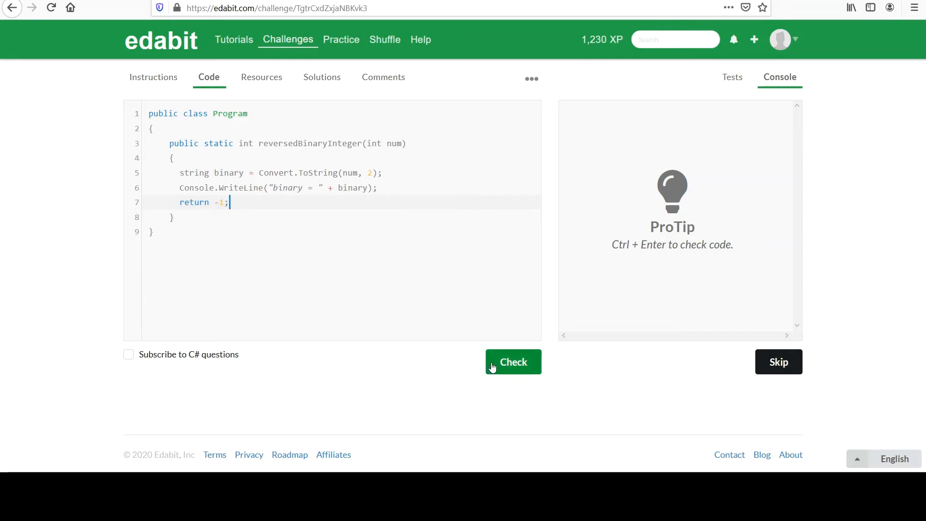
pyautogui.click(513, 362)
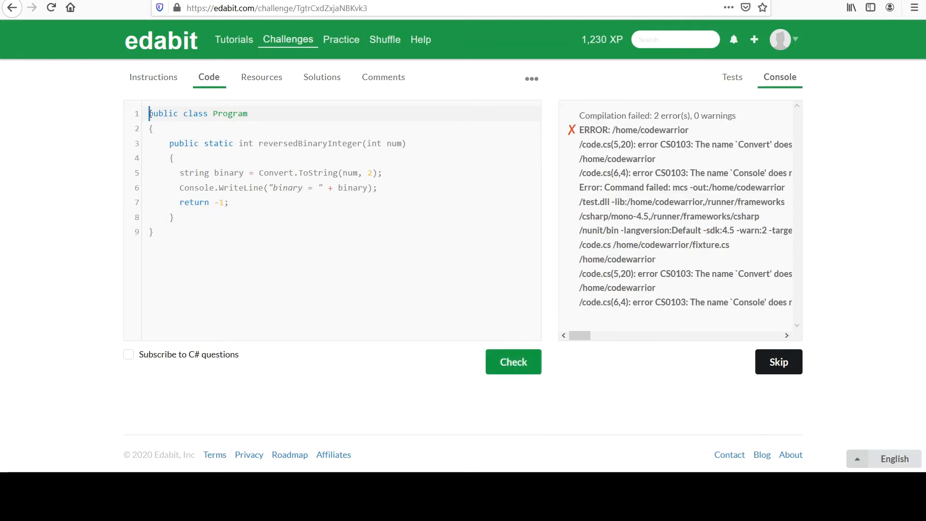
# Step: Add using System; at the top and recheck: it compiles but tests fail with -1
pyautogui.press('Enter')
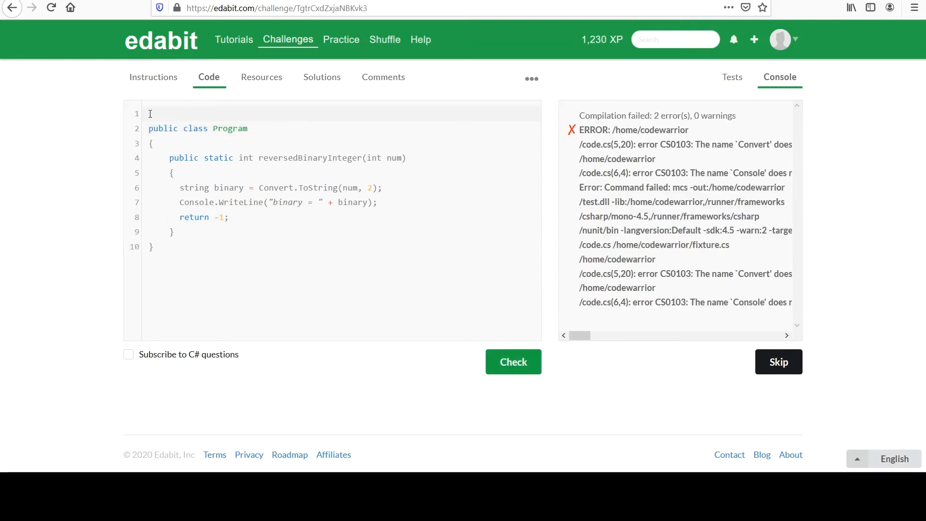
pyautogui.write('using System;')
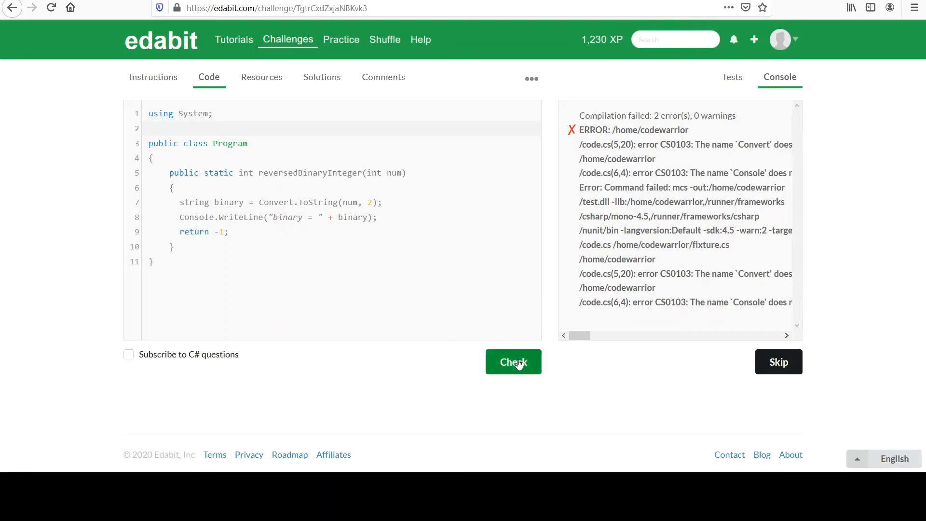
pyautogui.click(512, 362)
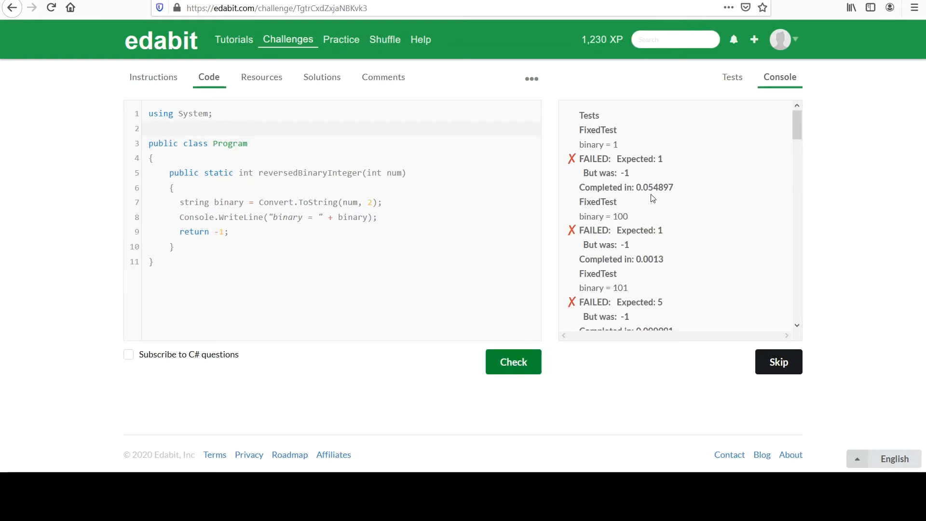
pyautogui.moveTo(607, 219)
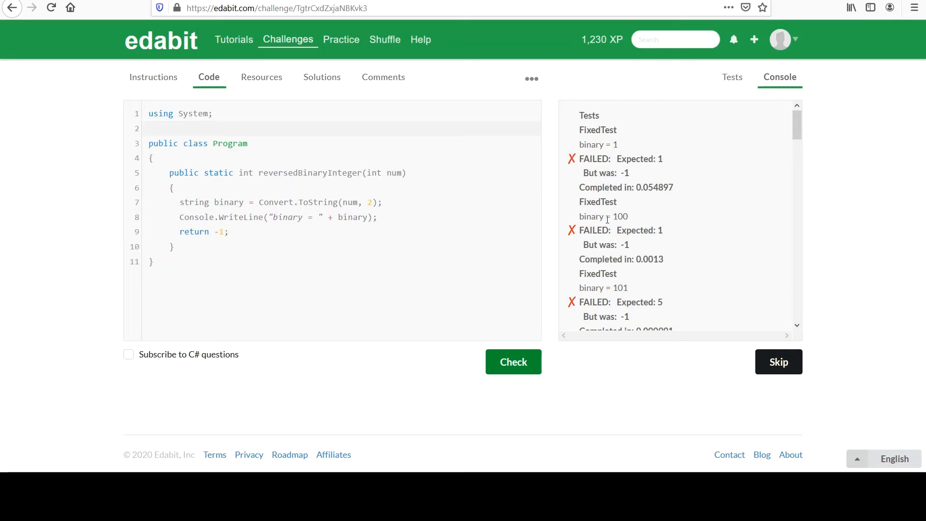
pyautogui.doubleClick(620, 216)
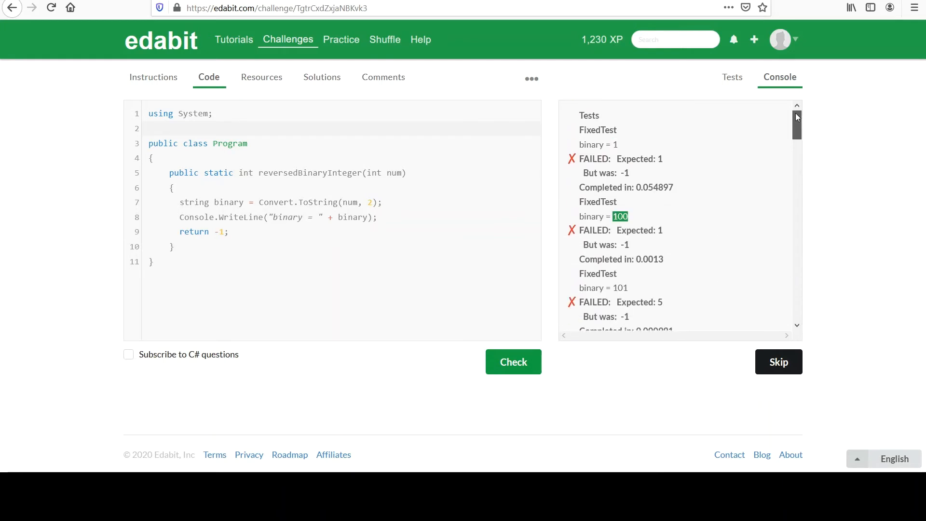
pyautogui.click(732, 77)
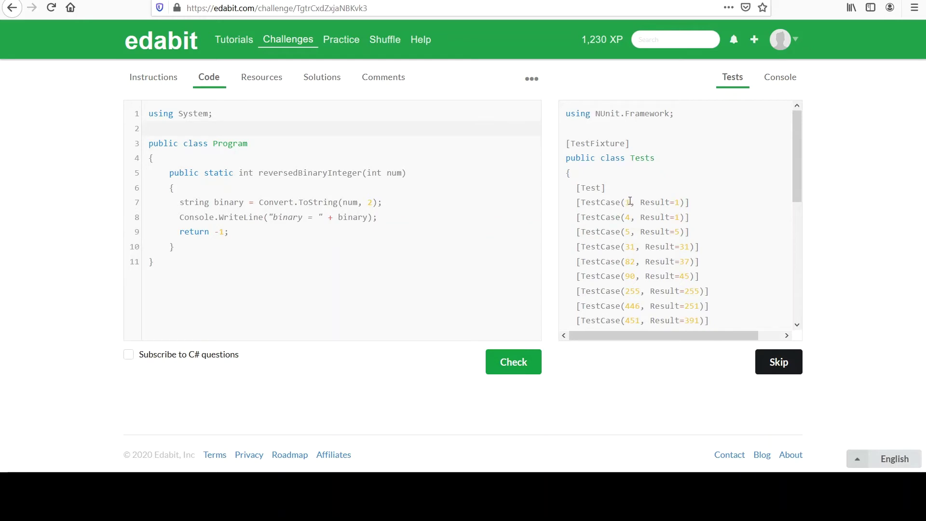
pyautogui.moveTo(786, 66)
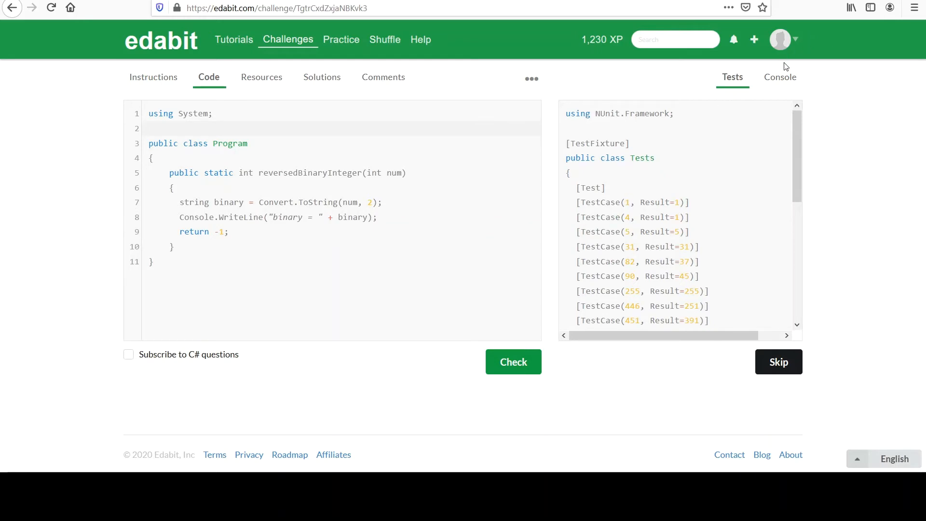
pyautogui.moveTo(780, 80)
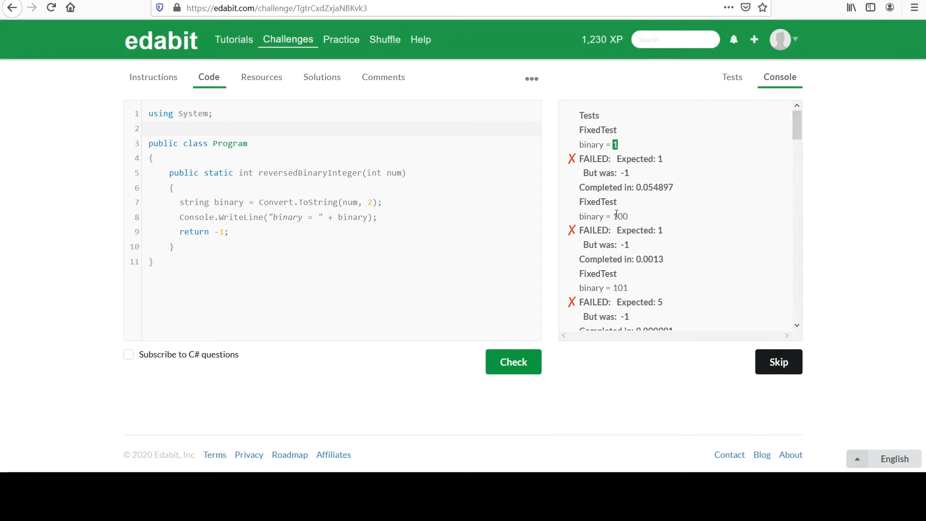
pyautogui.doubleClick(620, 215)
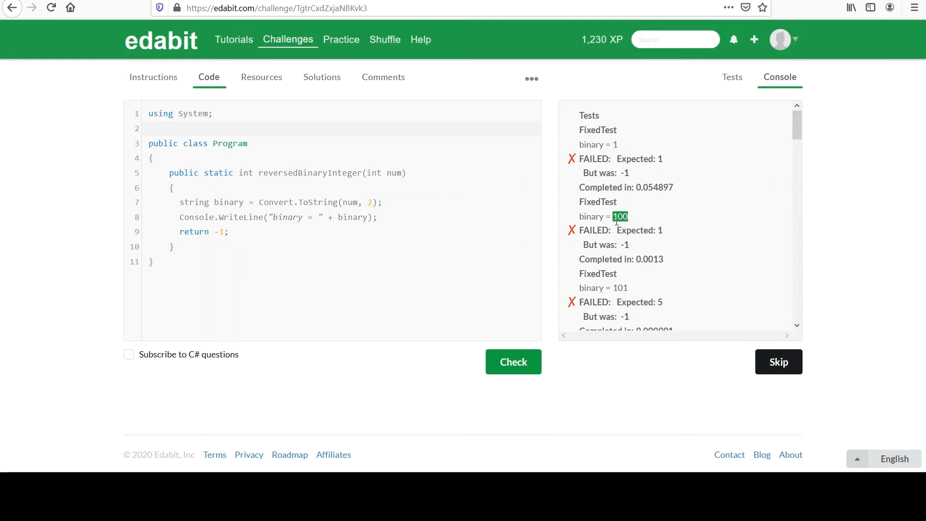
pyautogui.click(646, 237)
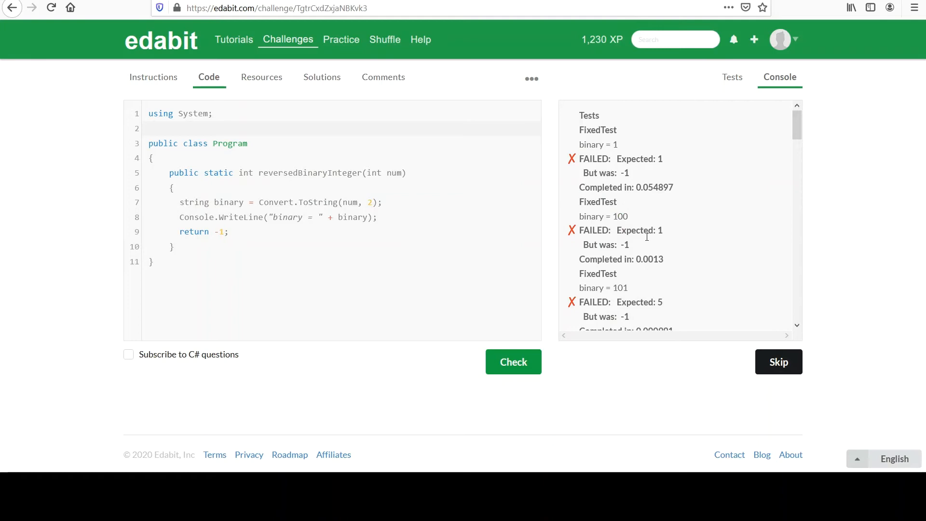
pyautogui.moveTo(631, 292)
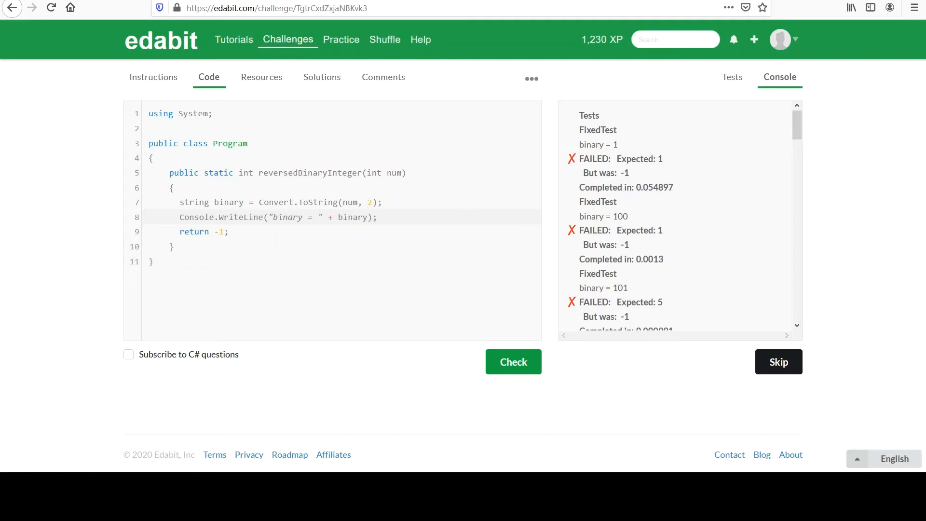
pyautogui.moveTo(513, 66)
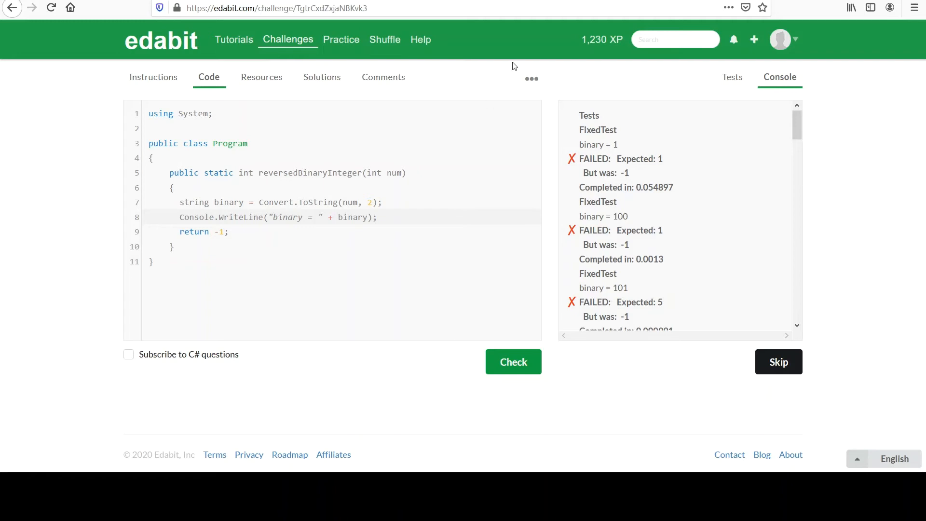
pyautogui.moveTo(382, 162)
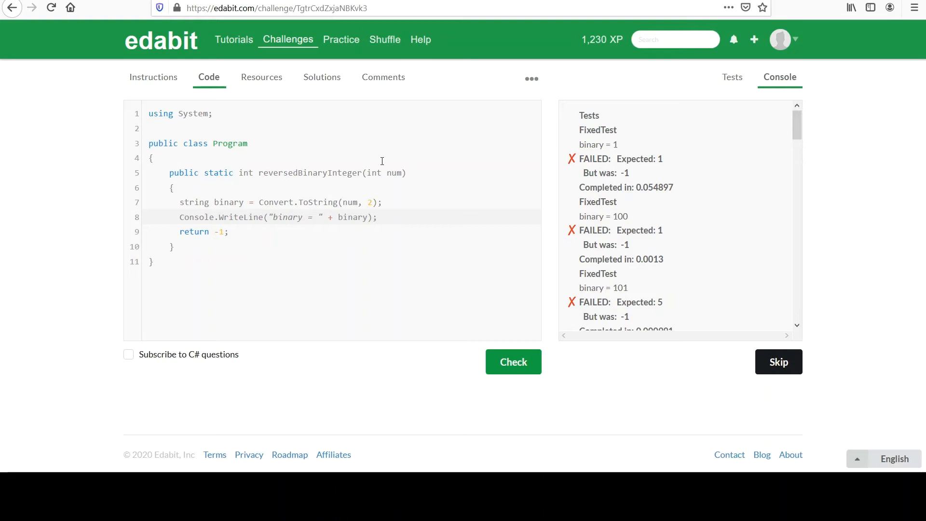
# Step: Add char[] bits = binary.ToCharArray(); after the print statement
pyautogui.press('Enter')
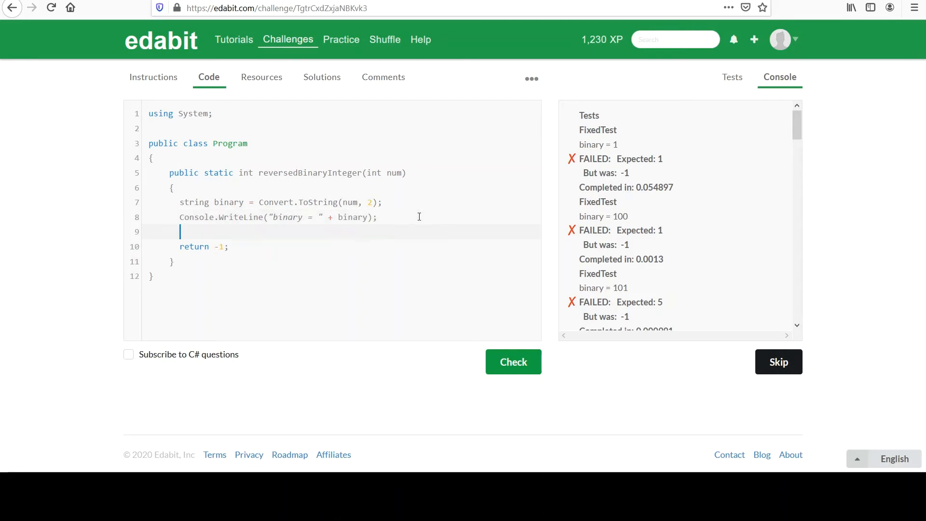
pyautogui.write('char')
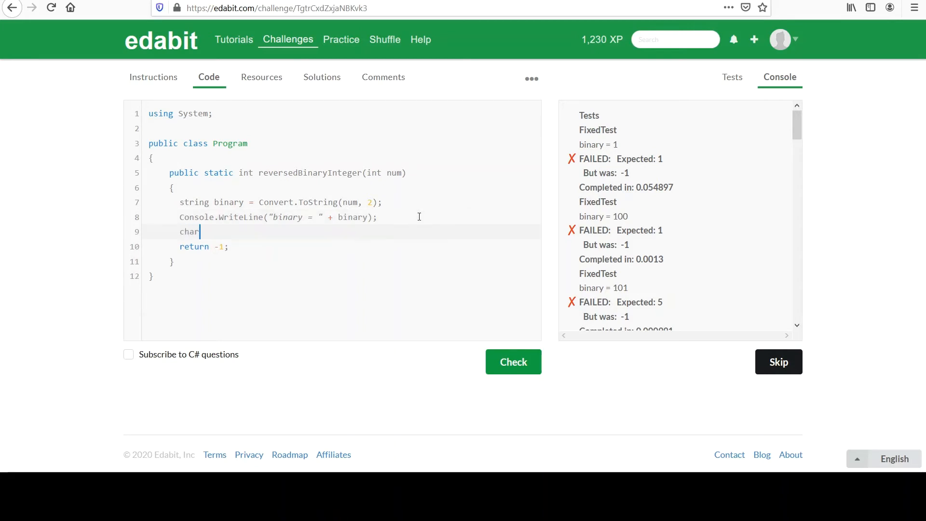
pyautogui.write('[]')
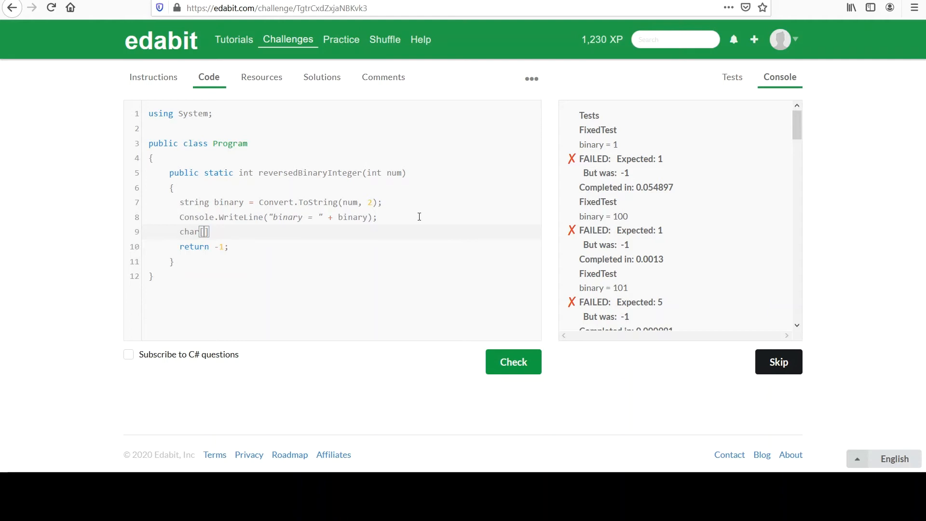
pyautogui.write('bit')
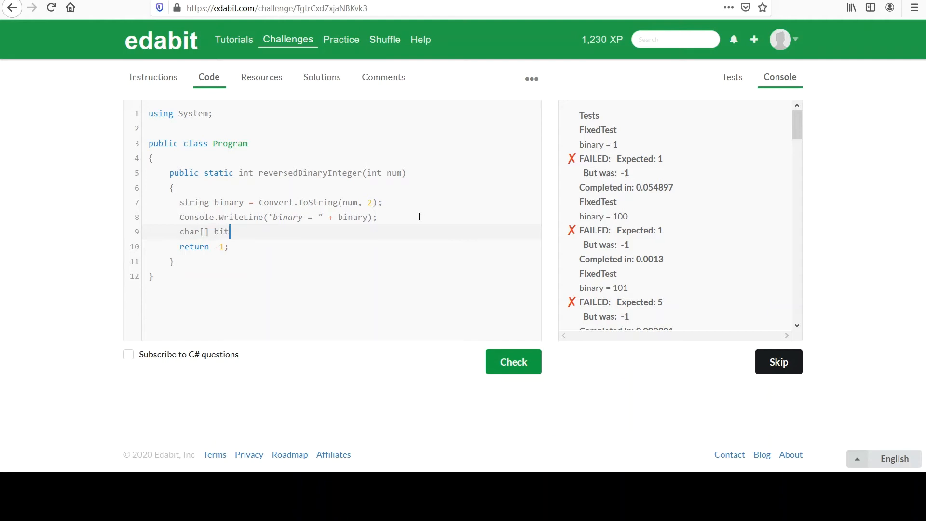
pyautogui.write('s =')
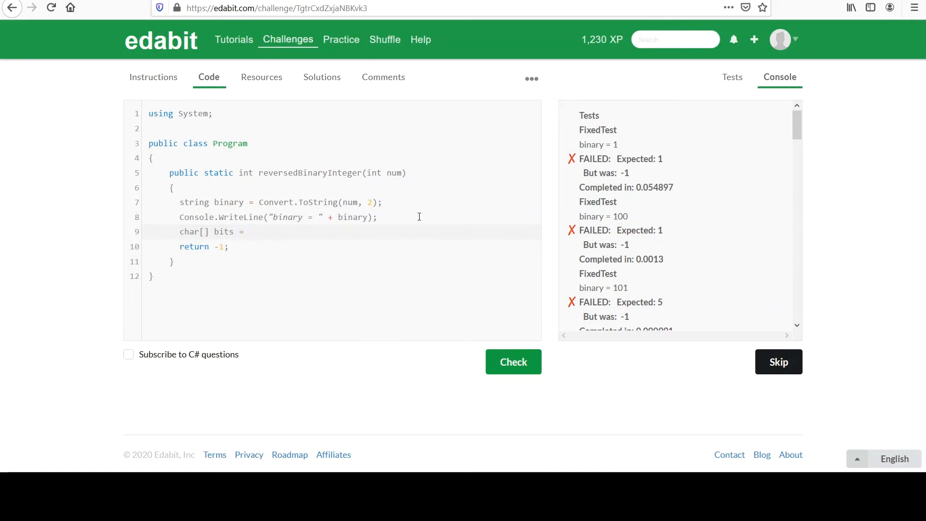
pyautogui.write('binary')
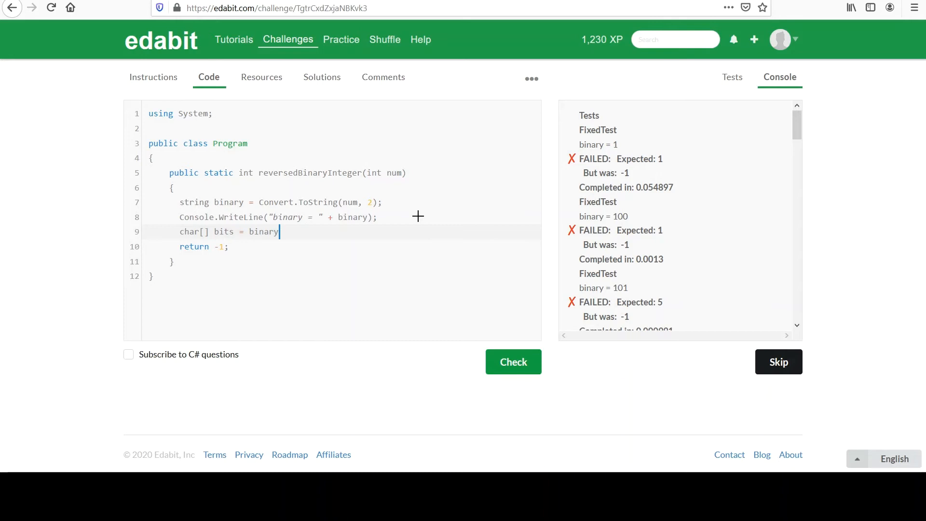
pyautogui.write('.ToCharA')
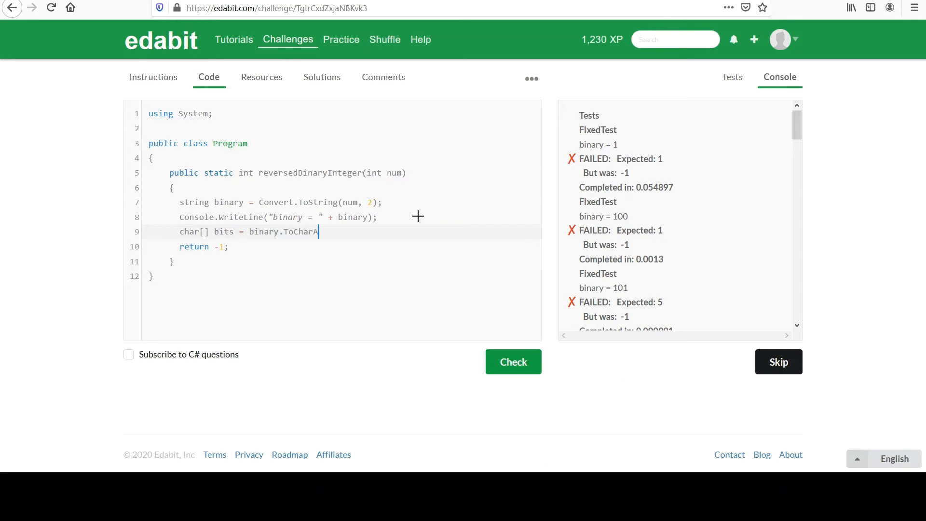
pyautogui.write('rray()')
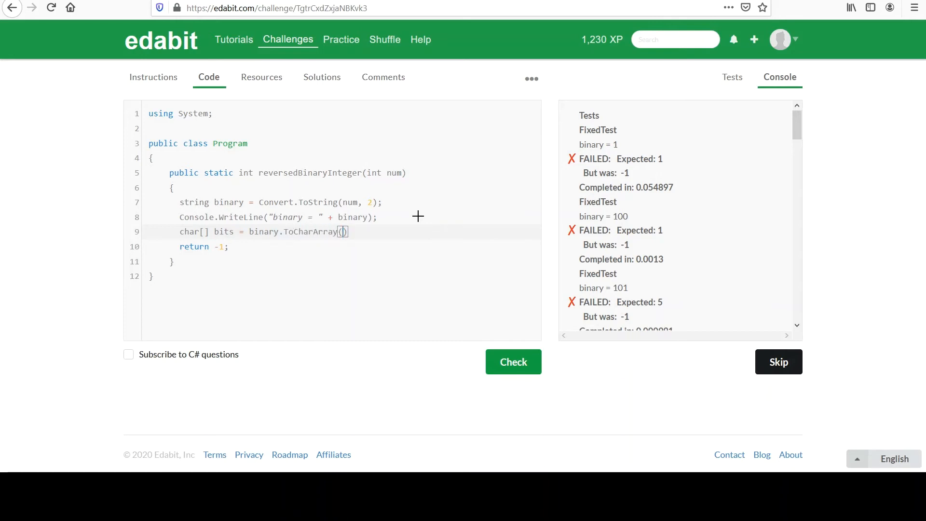
pyautogui.write(';')
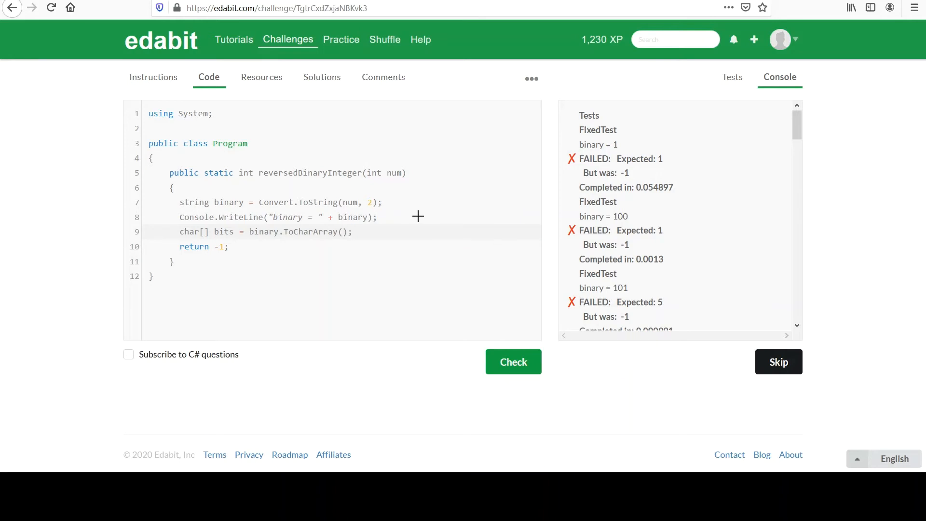
pyautogui.moveTo(619, 219)
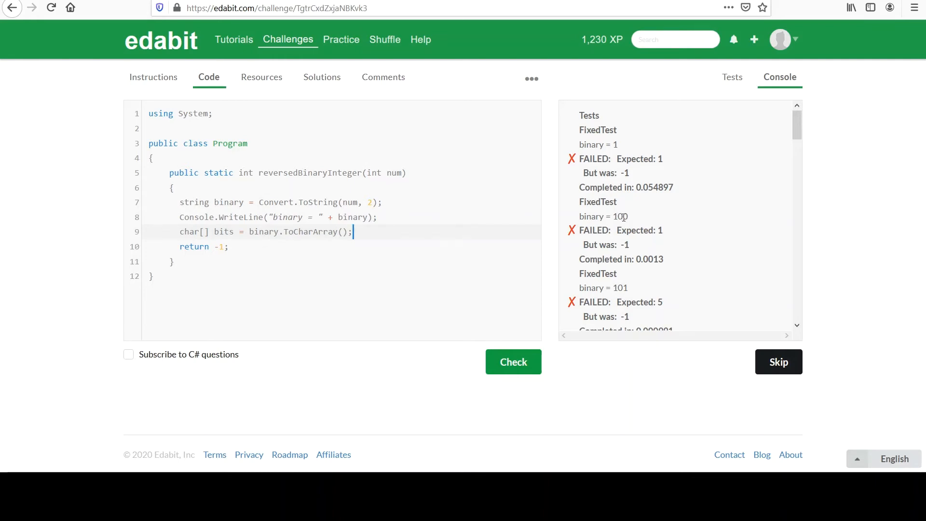
pyautogui.moveTo(120, 280)
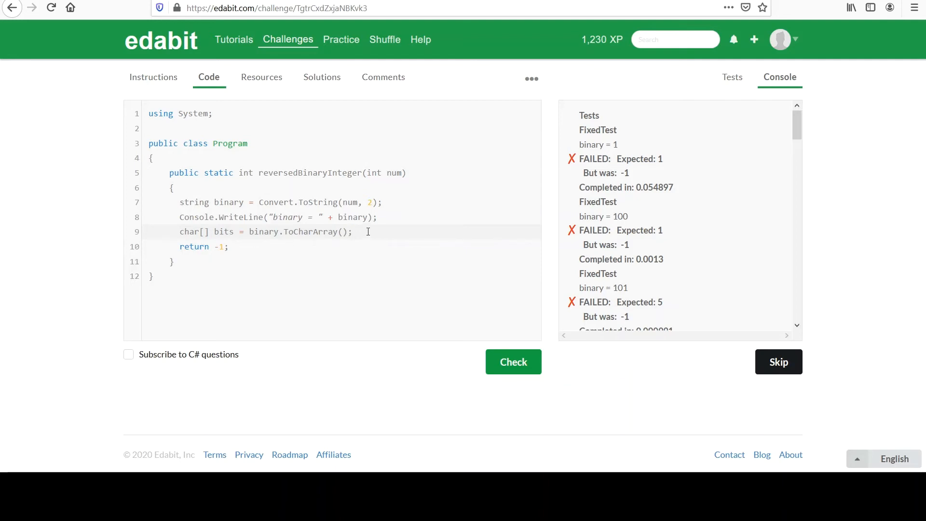
# Step: Add Array.Reverse(bits); on the next line
pyautogui.click(353, 231)
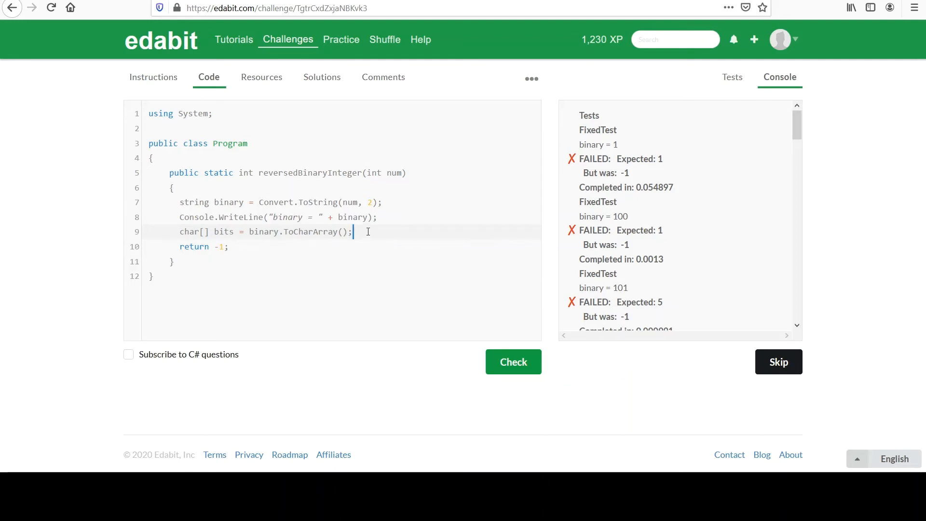
pyautogui.press('Return')
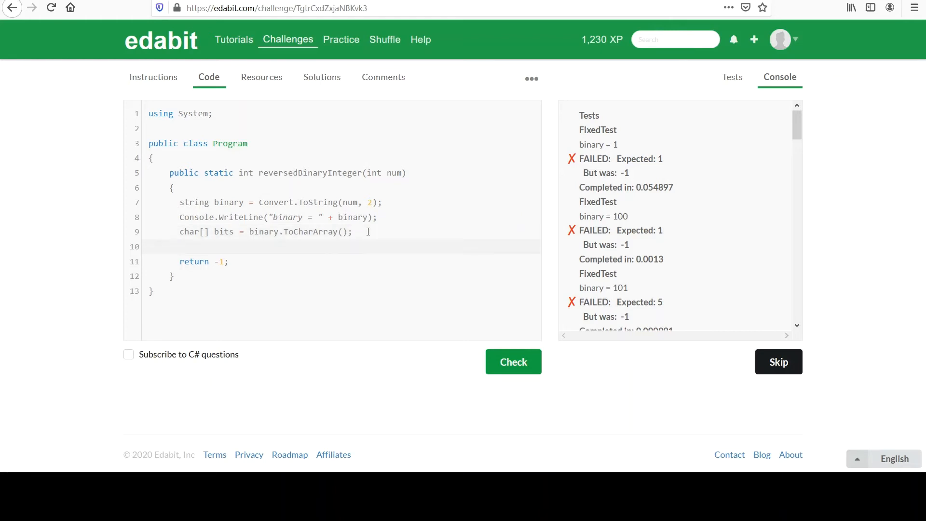
pyautogui.write('Array.')
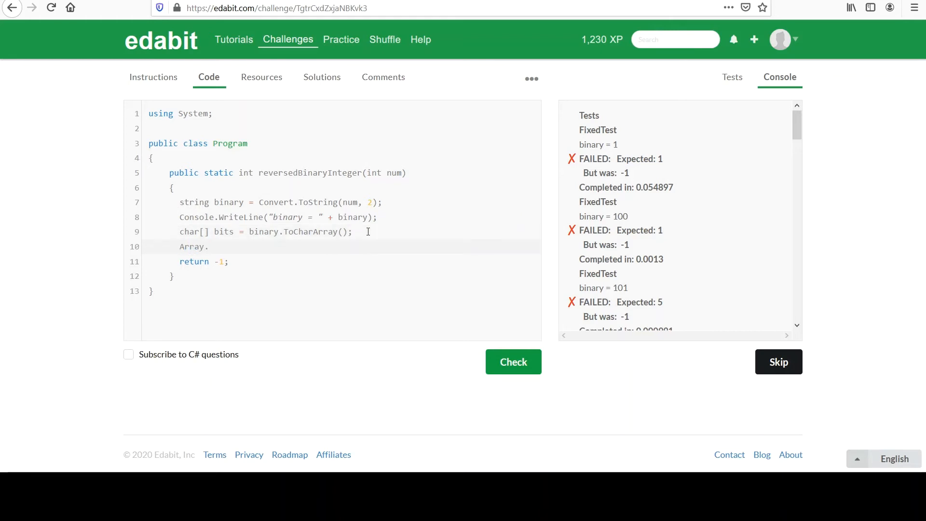
pyautogui.write('Reverse()')
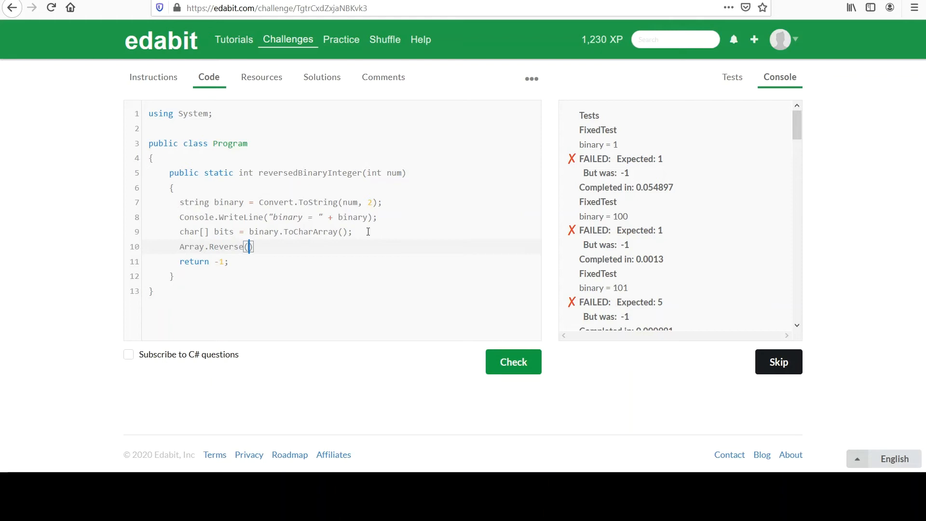
pyautogui.write('bits')
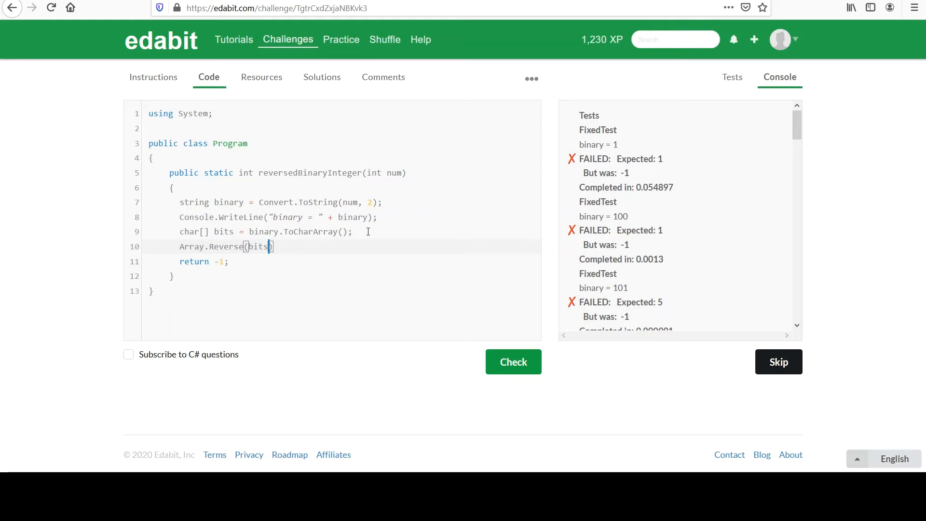
pyautogui.write(';')
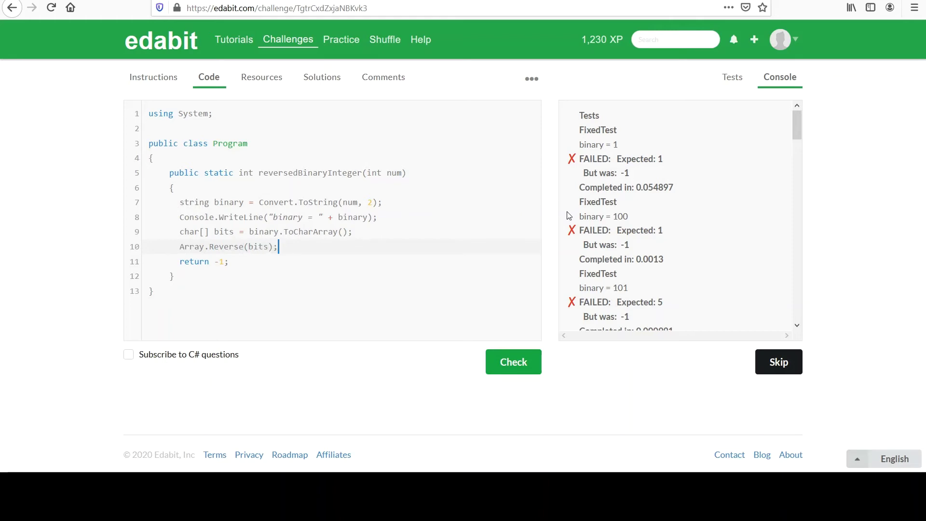
pyautogui.moveTo(631, 220)
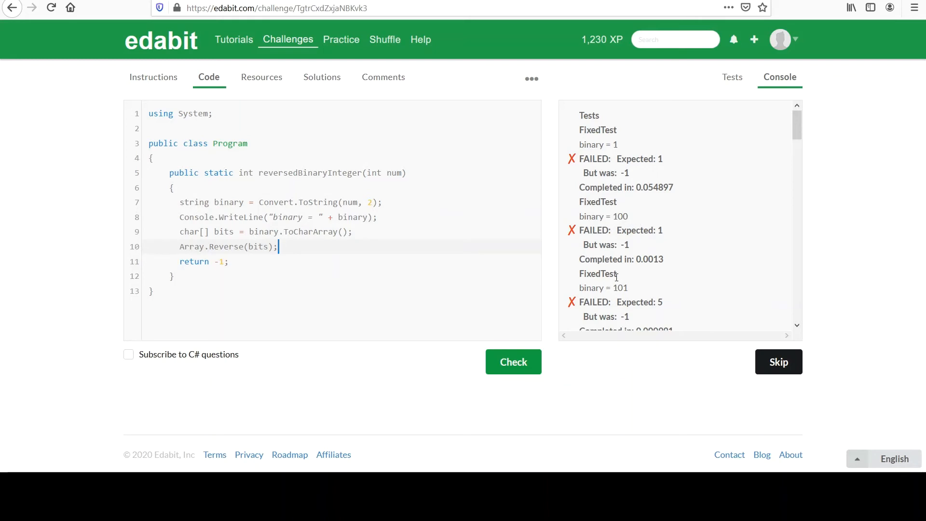
pyautogui.doubleClick(620, 287)
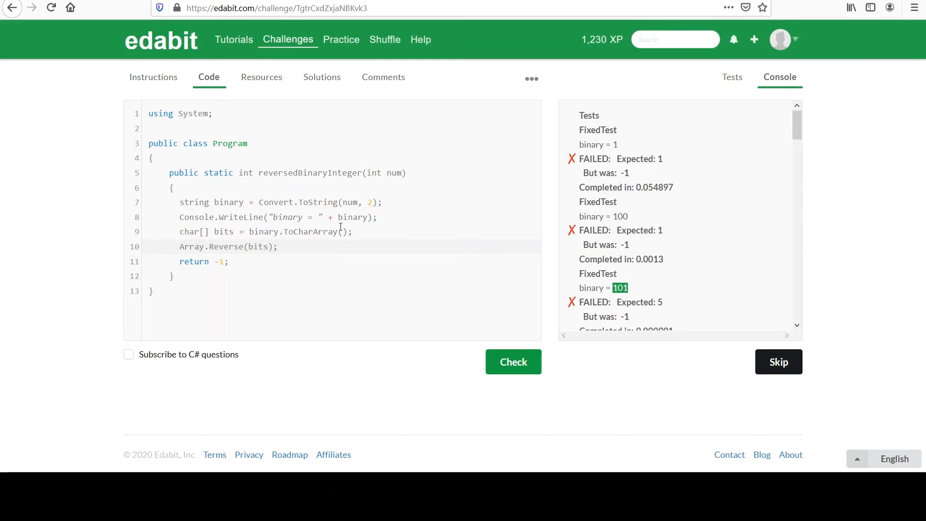
pyautogui.moveTo(379, 253)
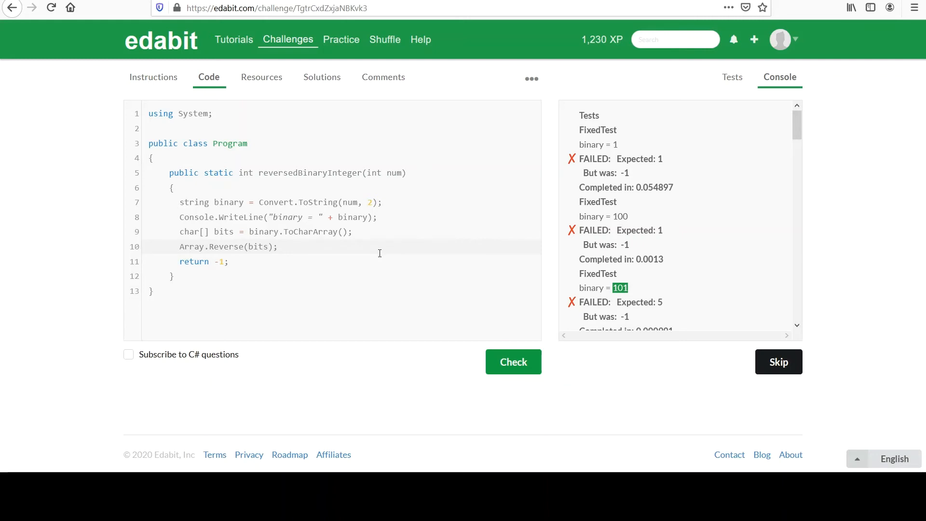
# Step: Replace the -1 return with the start of return Convert.ToInt32(
pyautogui.scroll(-3)
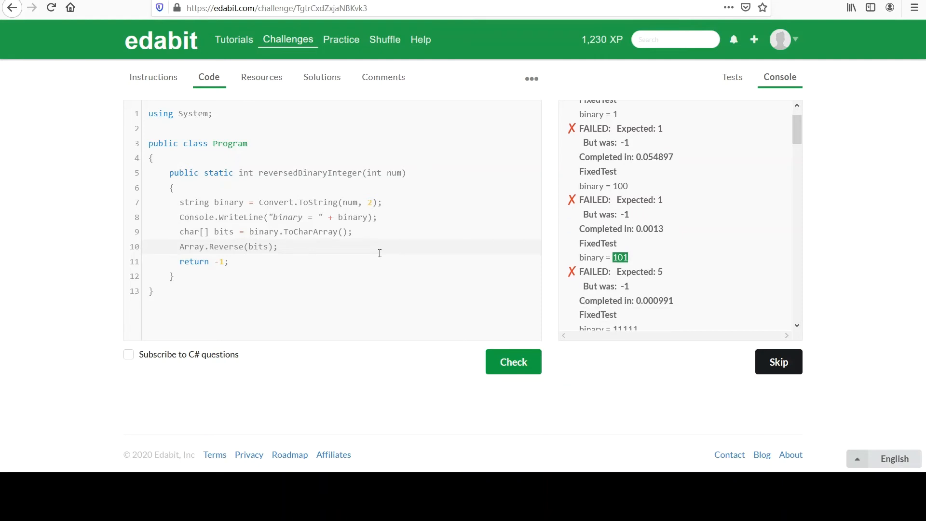
pyautogui.press('Backspace')
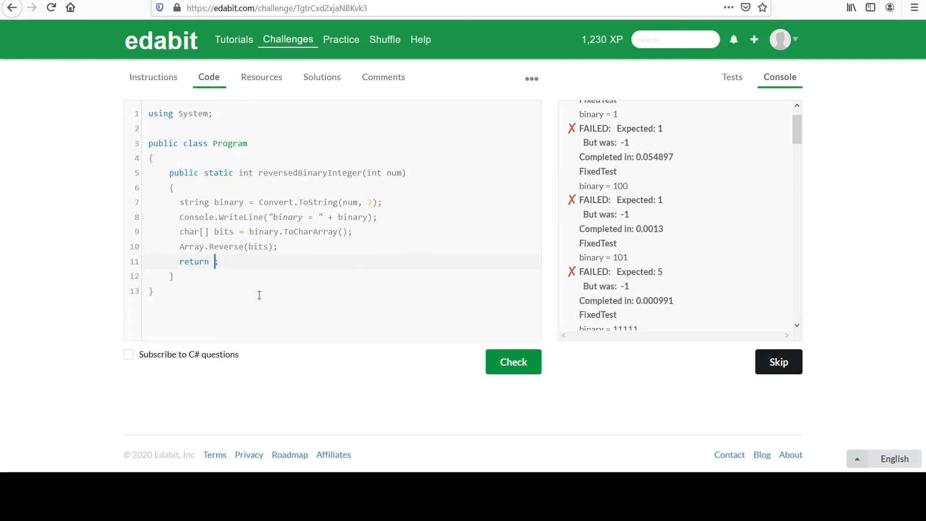
pyautogui.write('return')
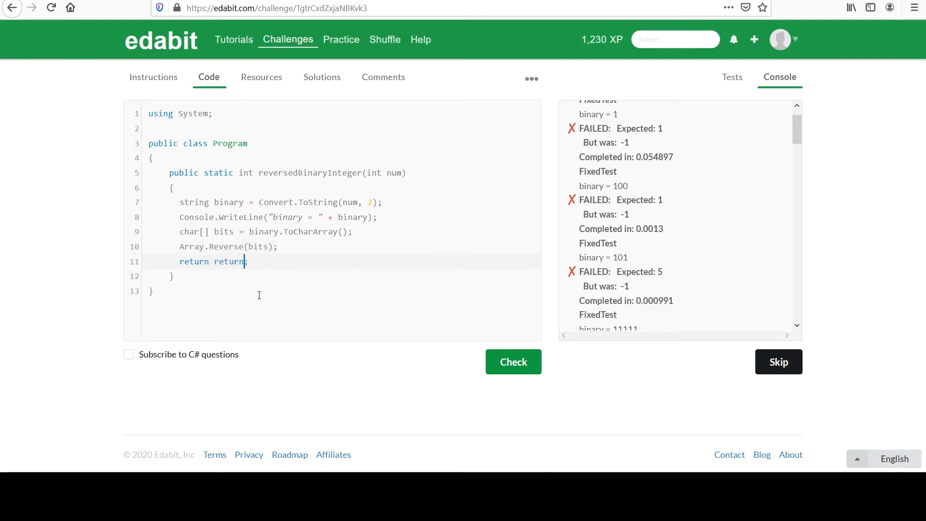
pyautogui.write('Convert')
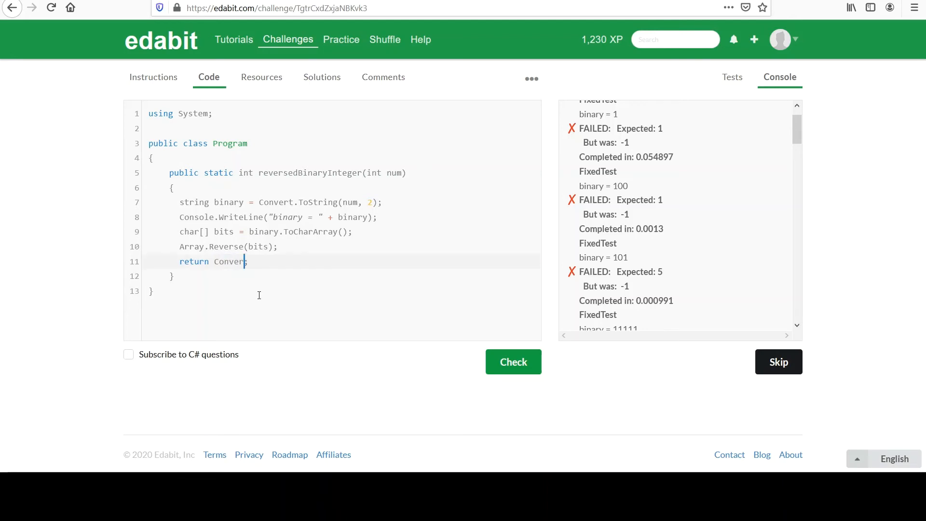
pyautogui.write('.ToI')
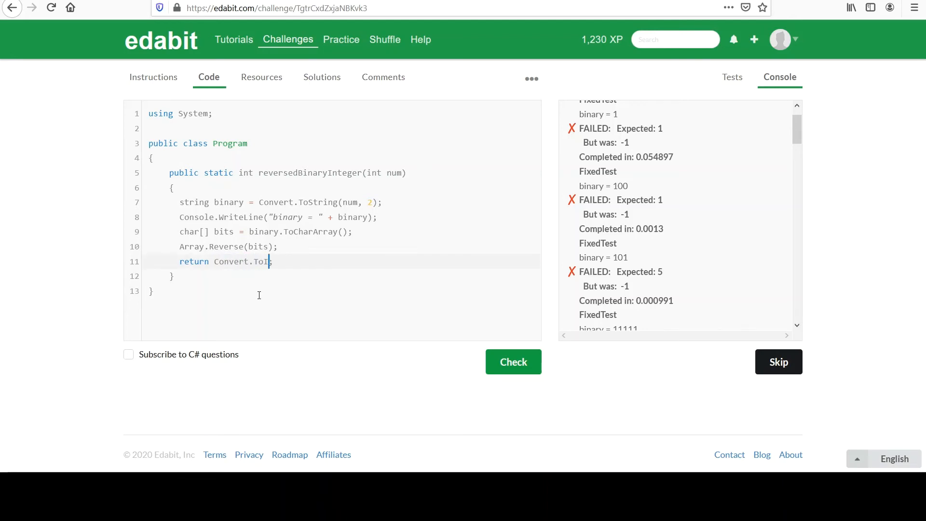
pyautogui.write('nt32(')
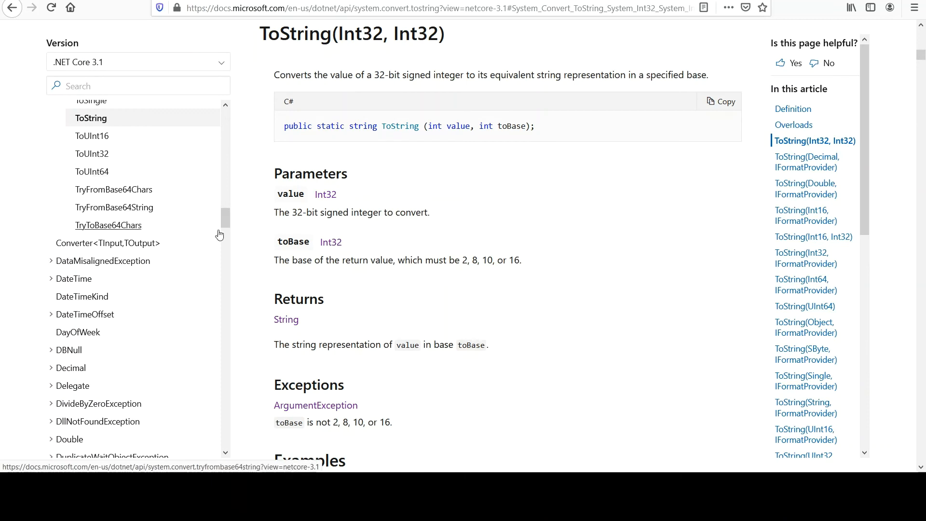
# Step: Consult the Convert.ToInt32 overloads in Microsoft Docs, focusing on ToInt32(String, Int32)
pyautogui.scroll(3)
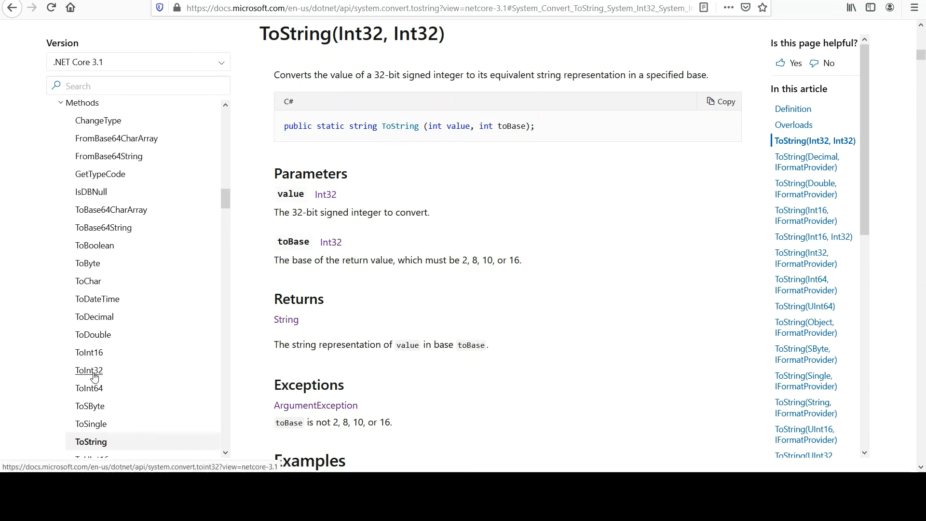
pyautogui.click(88, 370)
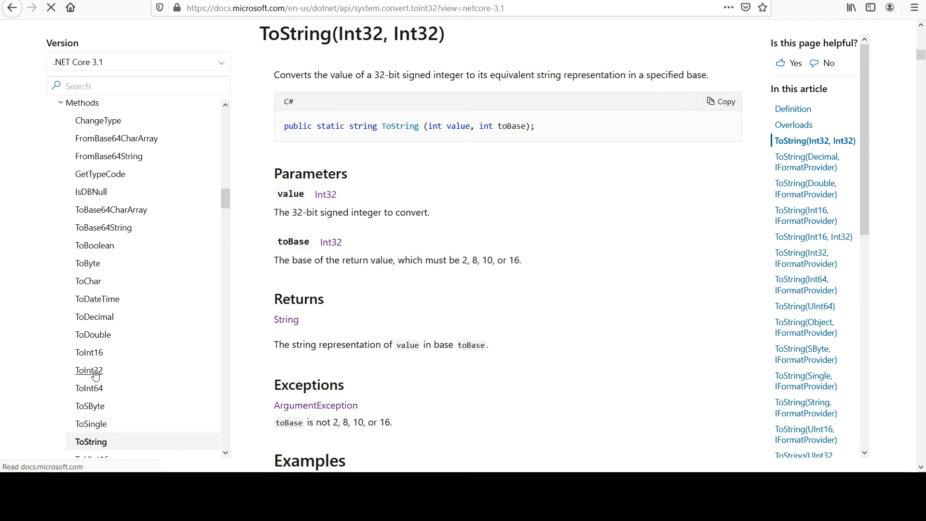
pyautogui.click(89, 370)
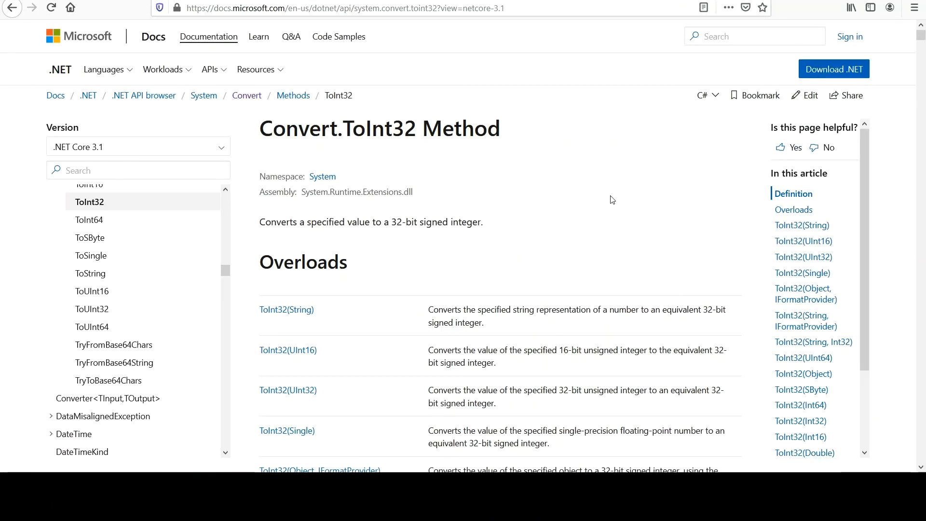
pyautogui.scroll(-3)
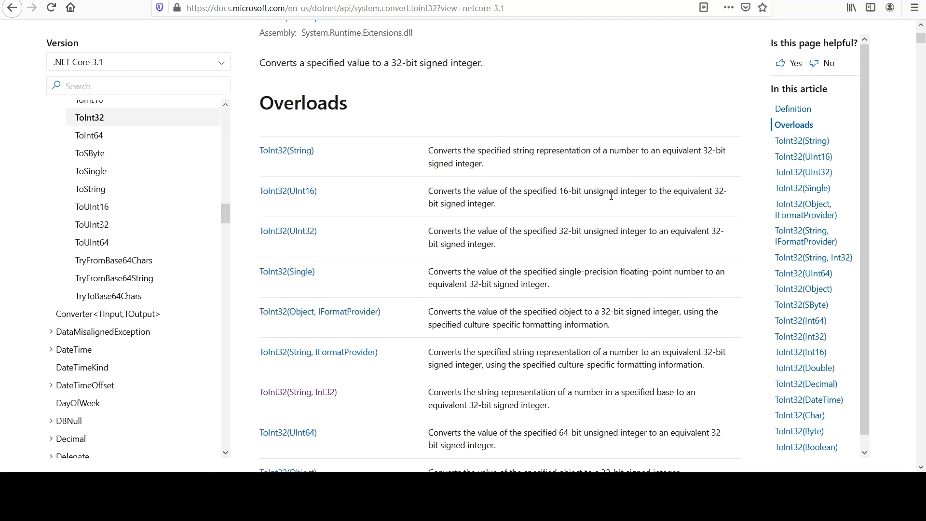
pyautogui.scroll(-3)
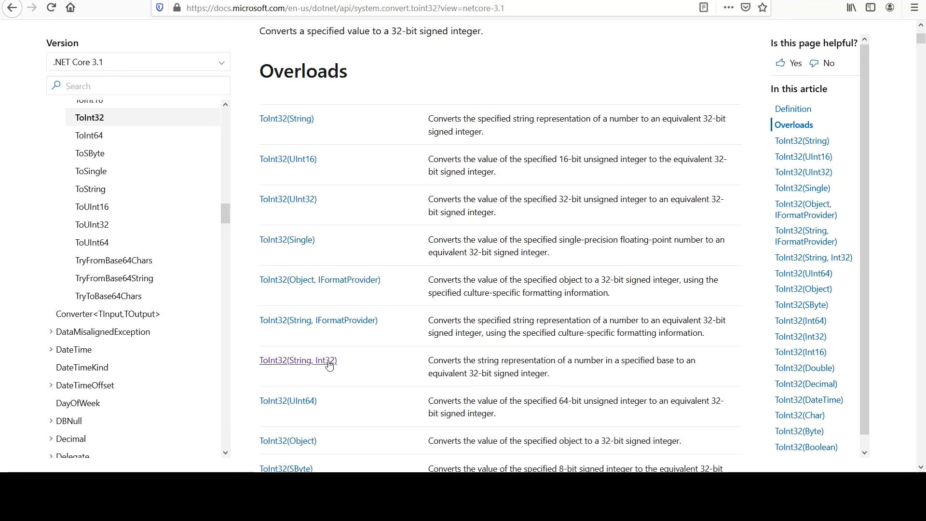
pyautogui.moveTo(522, 364)
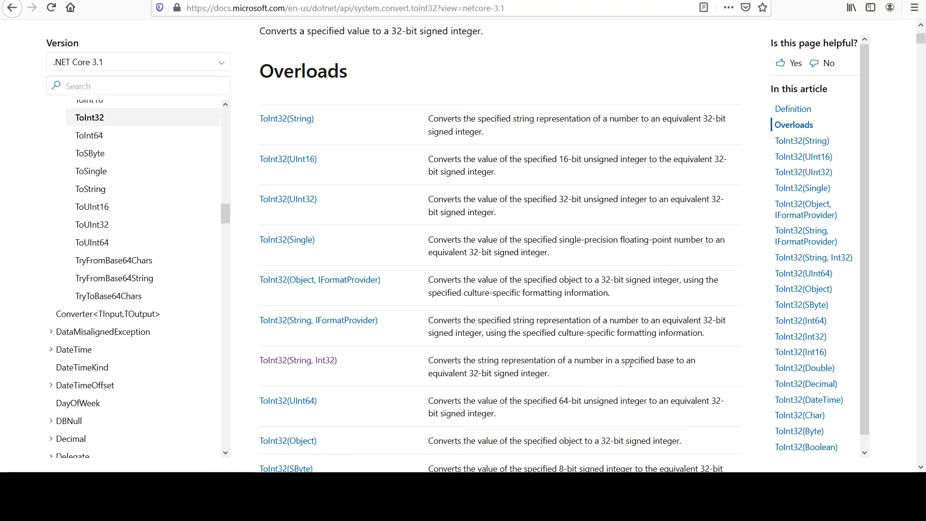
pyautogui.moveTo(479, 387)
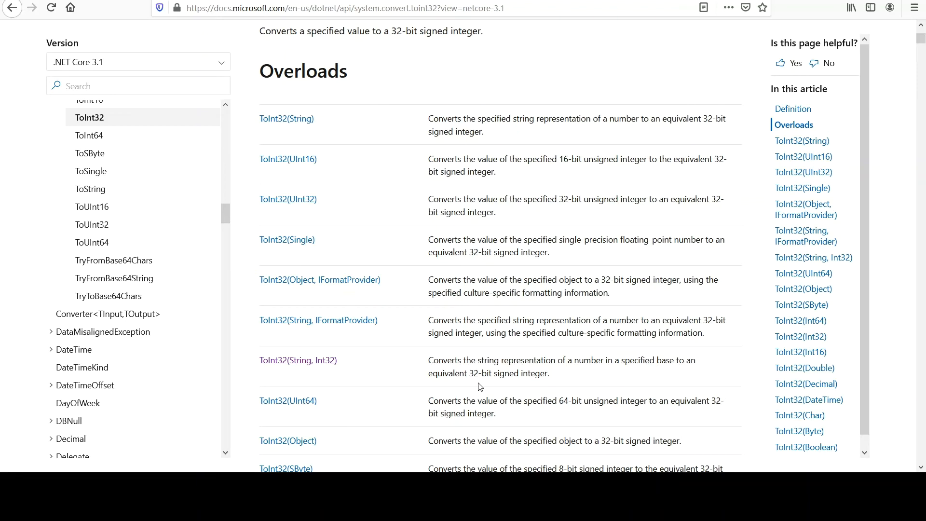
pyautogui.moveTo(346, 379)
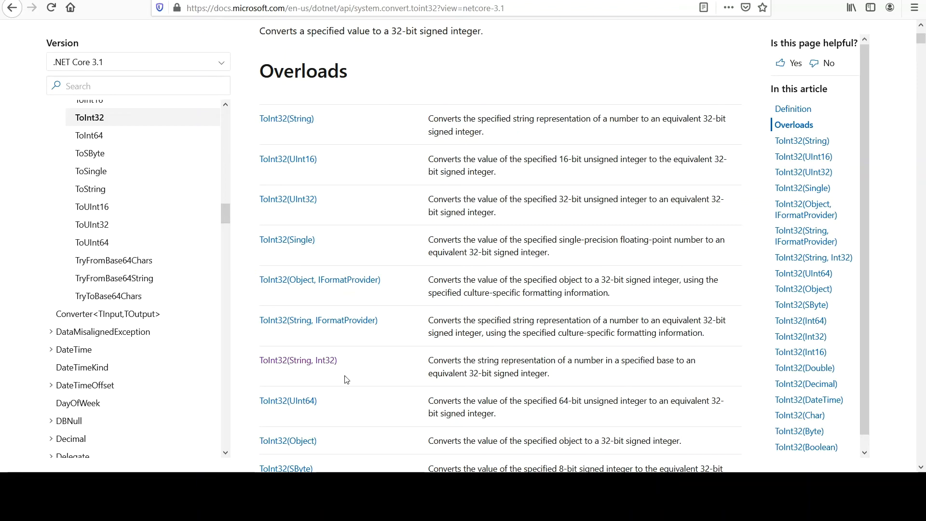
pyautogui.click(298, 360)
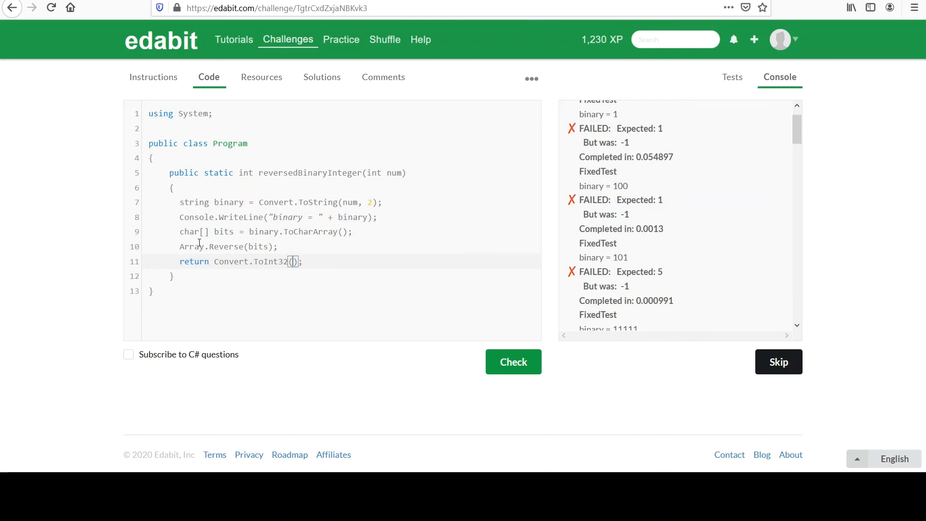
pyautogui.moveTo(224, 262)
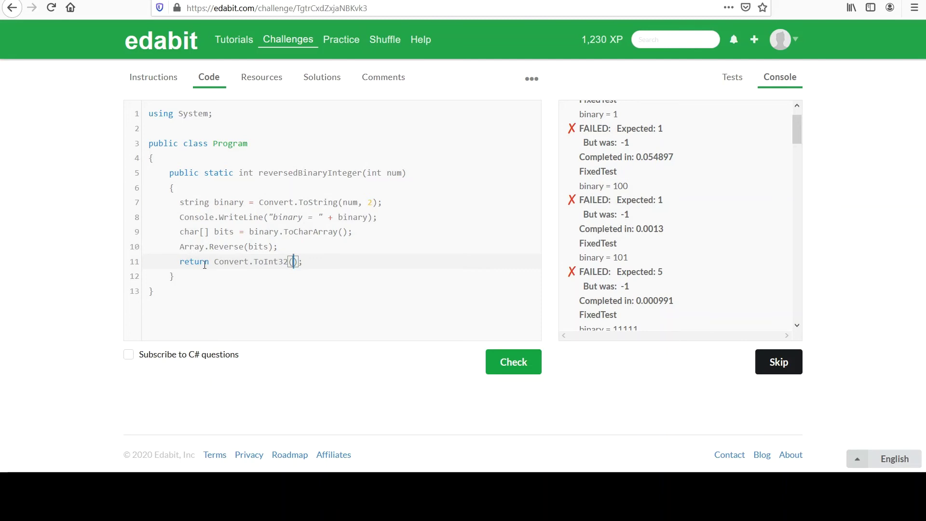
# Step: Complete the return as Convert.ToInt32(new string(bits), 2)
pyautogui.write('new string(bits')
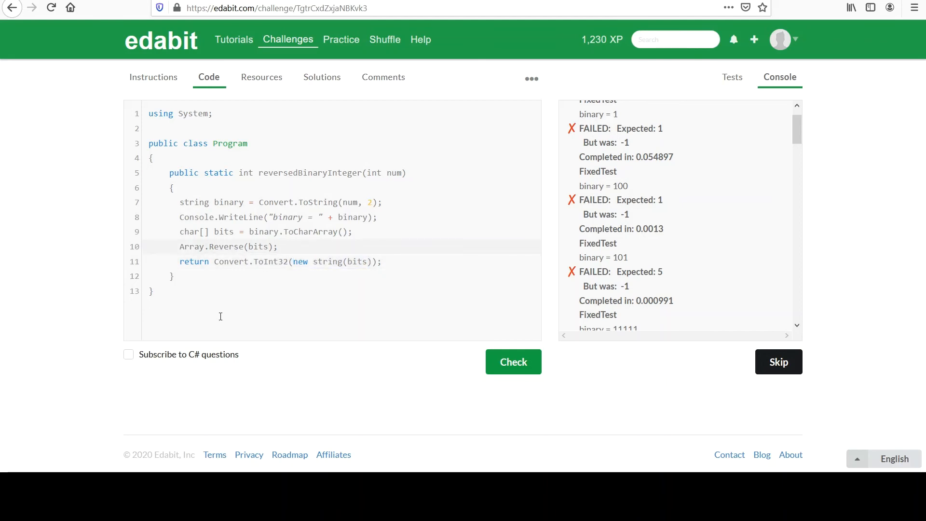
pyautogui.click(278, 246)
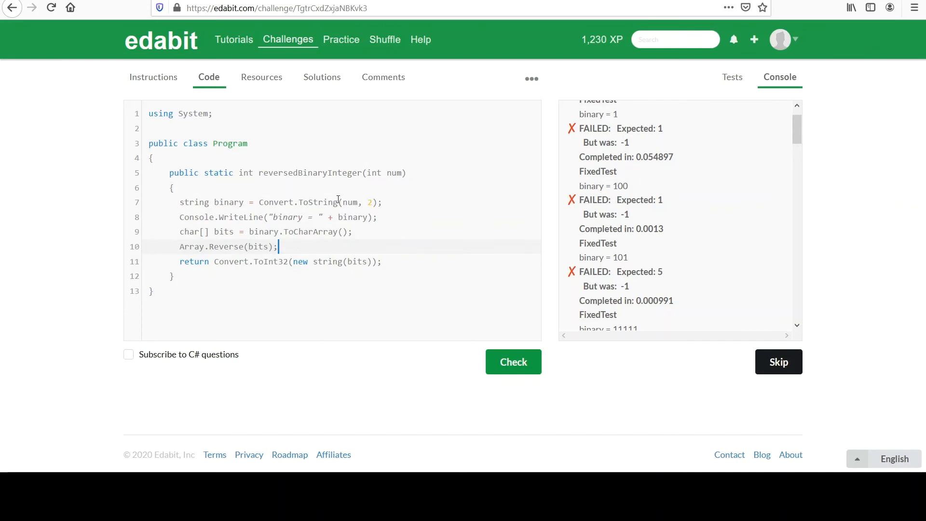
pyautogui.moveTo(371, 267)
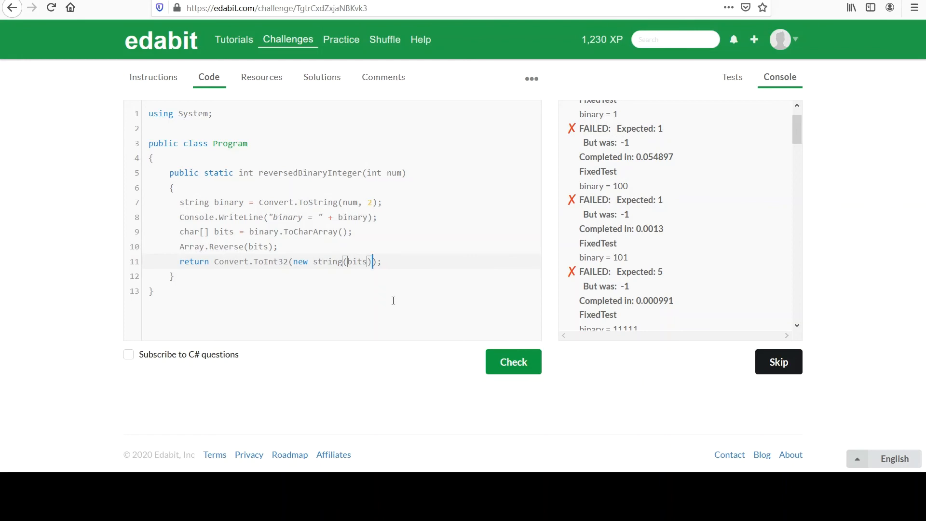
pyautogui.write(', 2')
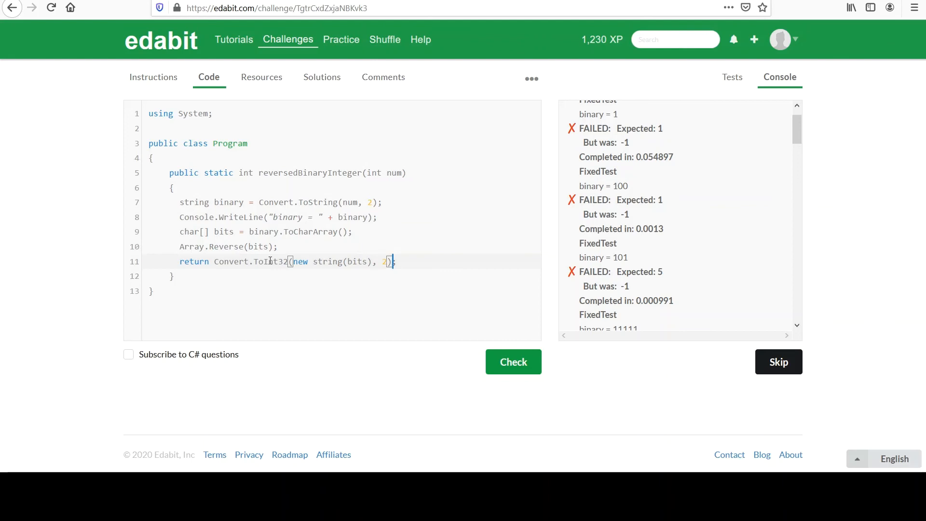
pyautogui.click(407, 262)
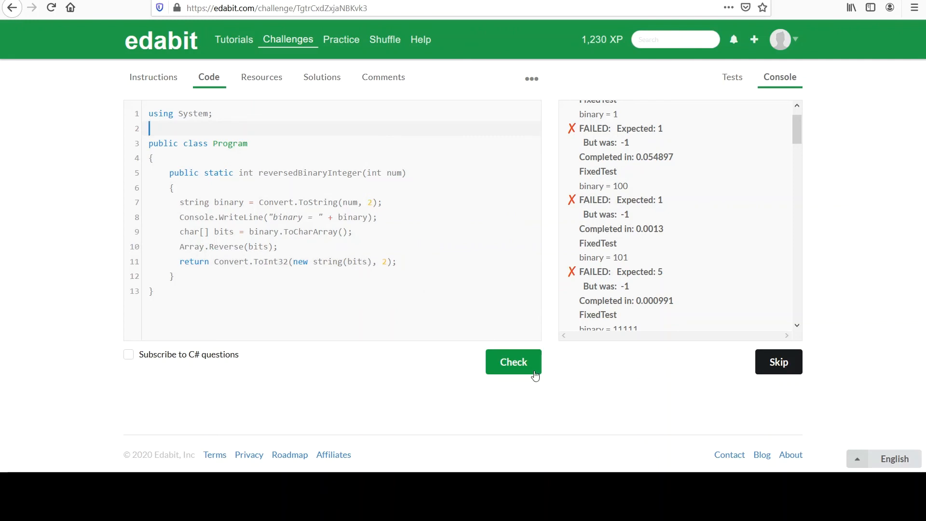
# Step: Check the solution and confirm every test in the console reports Test Passed
pyautogui.click(512, 362)
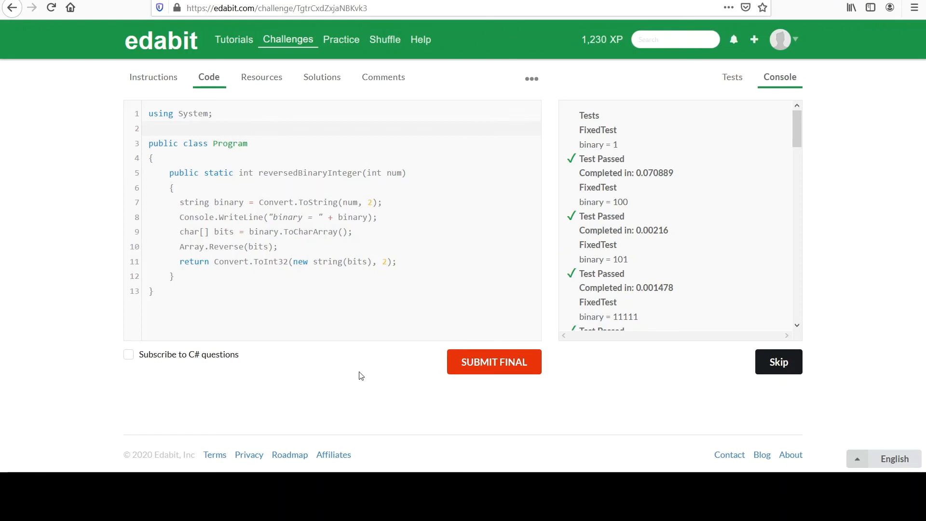
pyautogui.moveTo(785, 144)
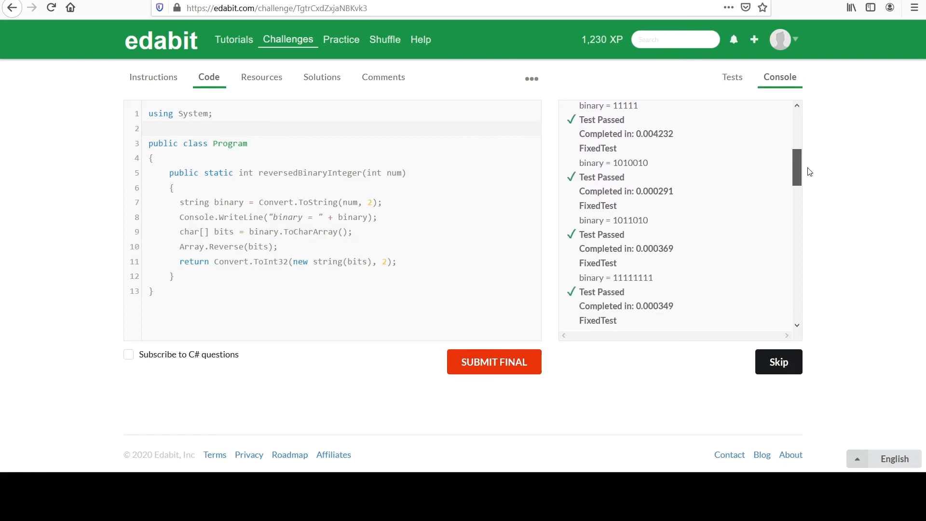
pyautogui.scroll(-3)
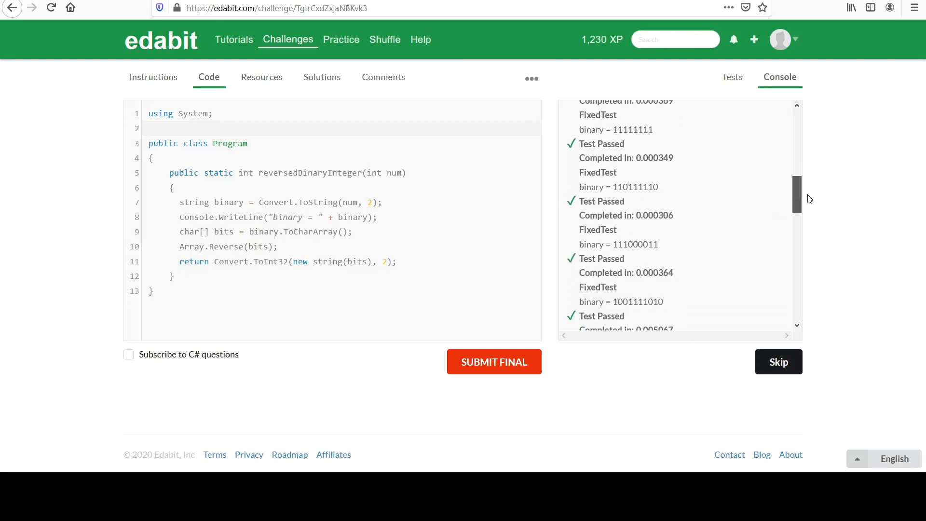
pyautogui.scroll(3)
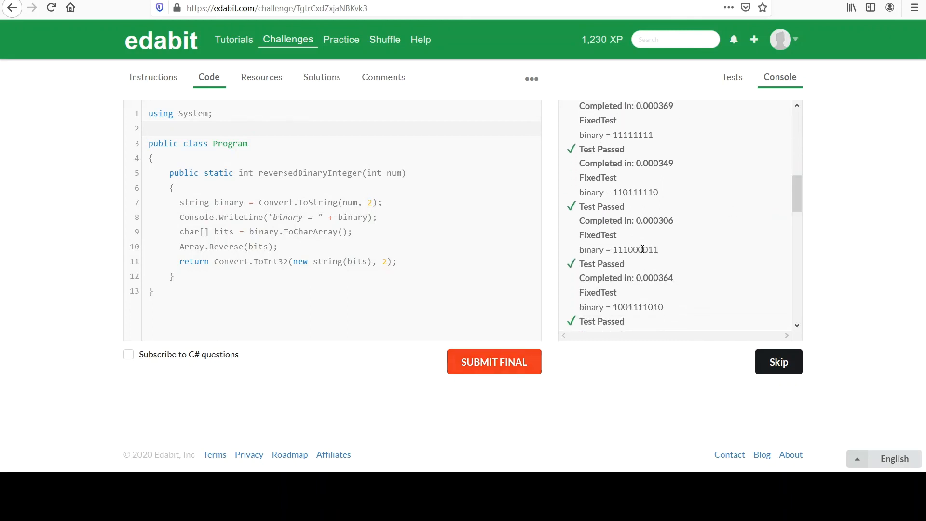
pyautogui.scroll(-3)
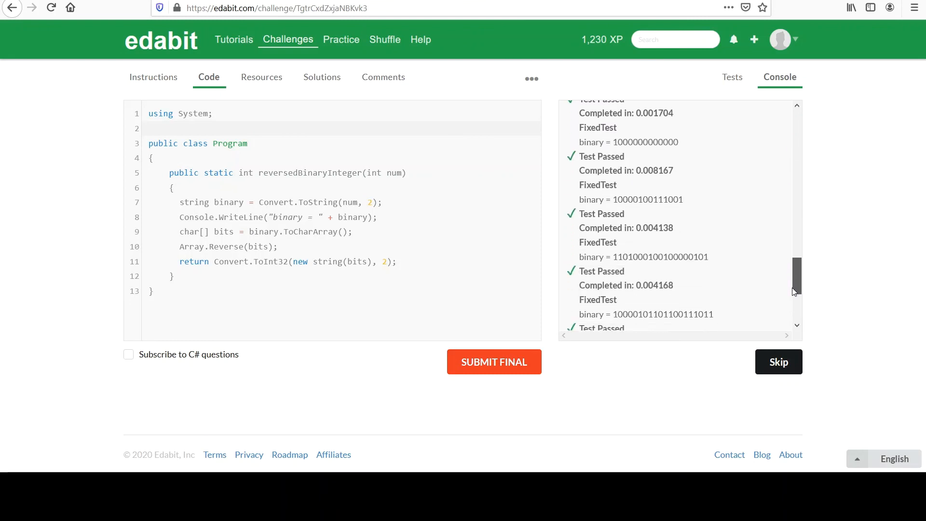
pyautogui.scroll(-3)
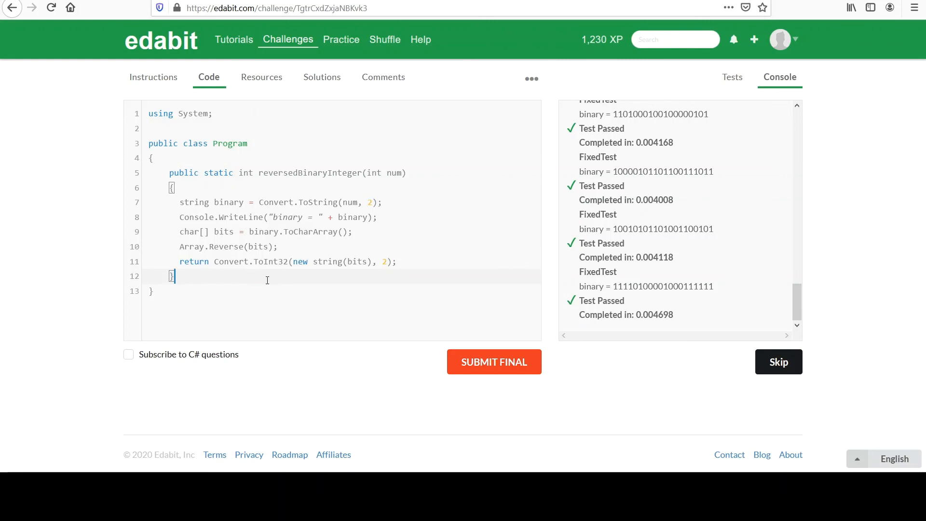
pyautogui.moveTo(223, 208)
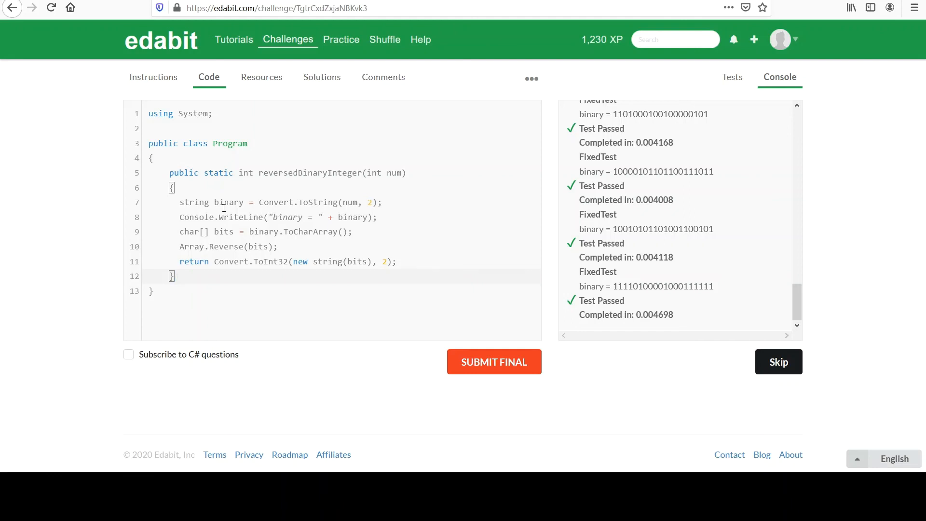
pyautogui.click(173, 276)
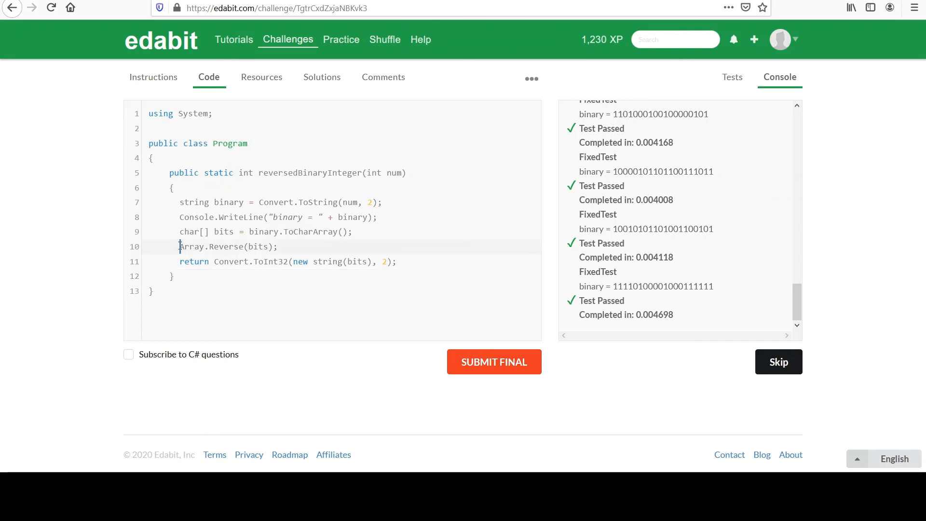
pyautogui.doubleClick(213, 247)
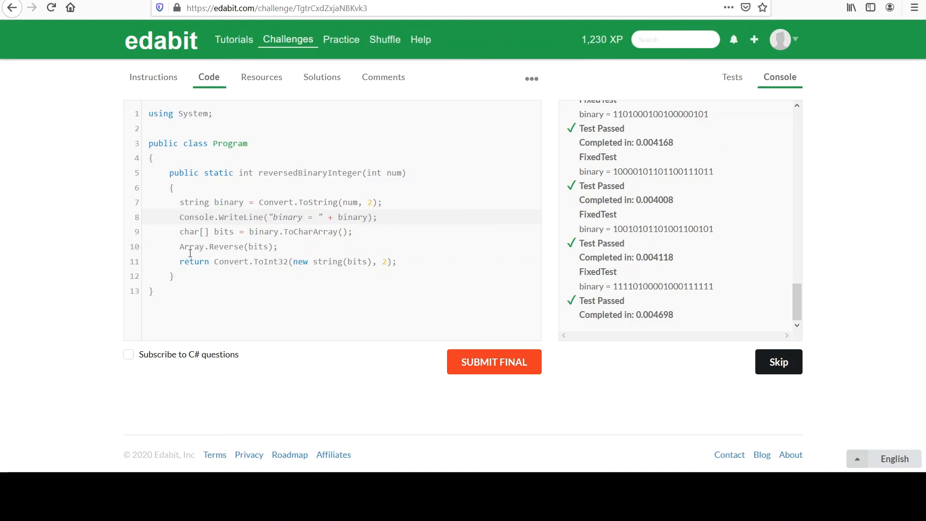
pyautogui.doubleClick(226, 247)
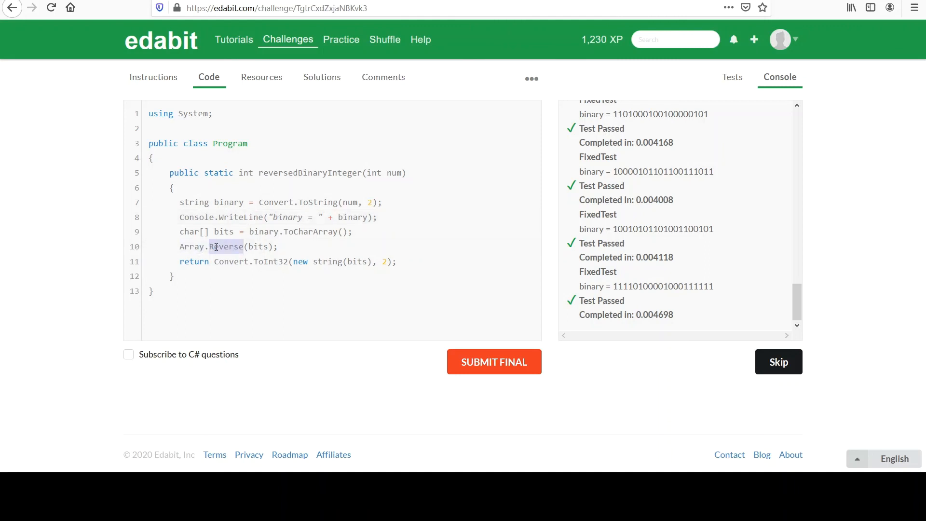
pyautogui.moveTo(243, 272)
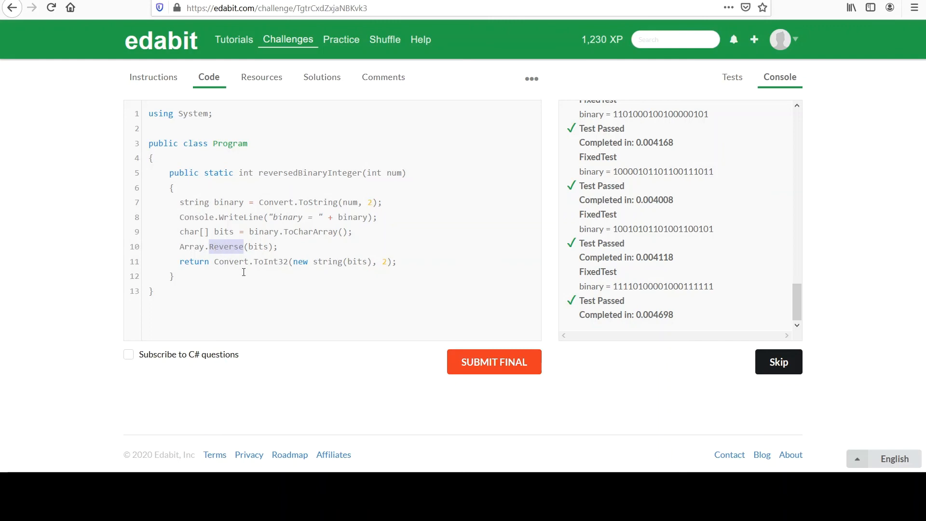
pyautogui.click(236, 261)
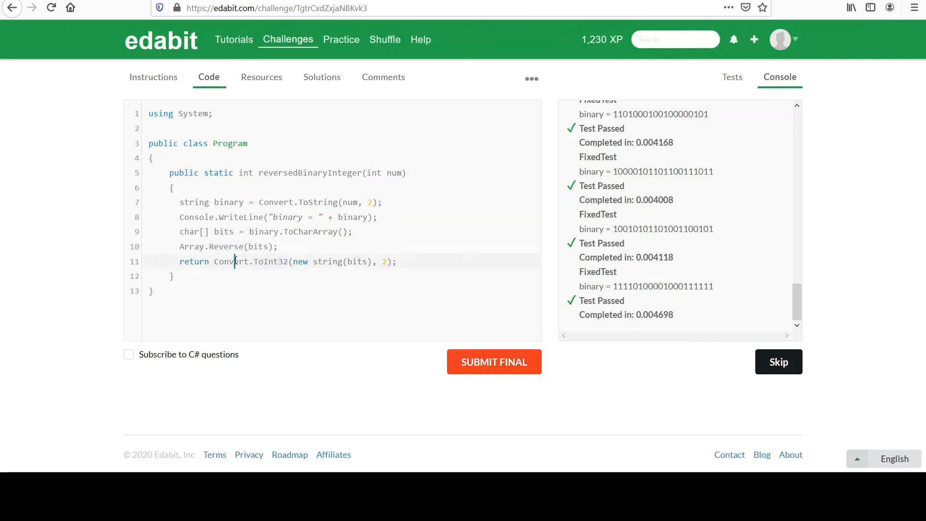
pyautogui.doubleClick(275, 202)
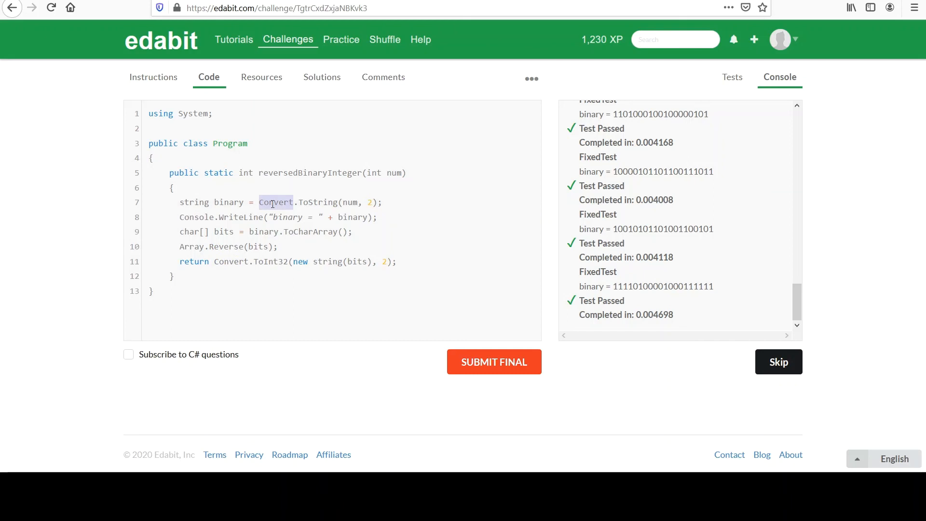
pyautogui.moveTo(395, 261)
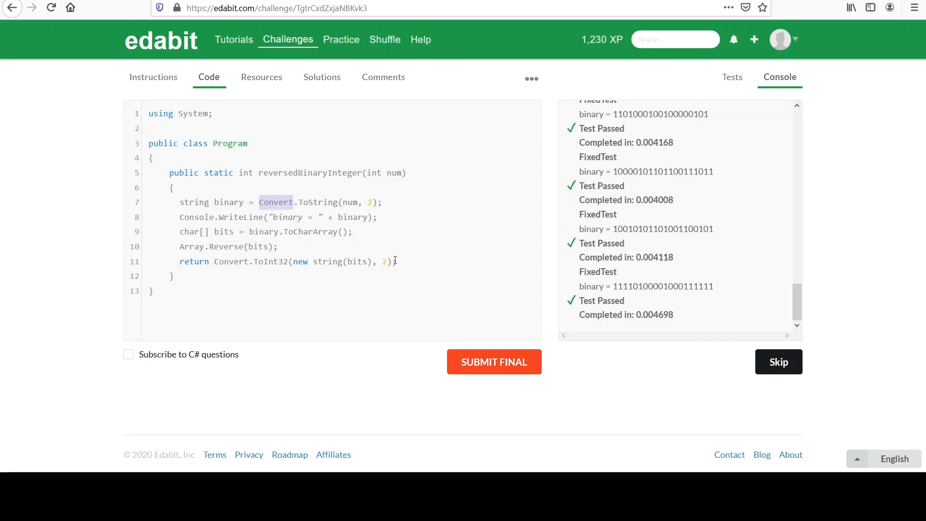